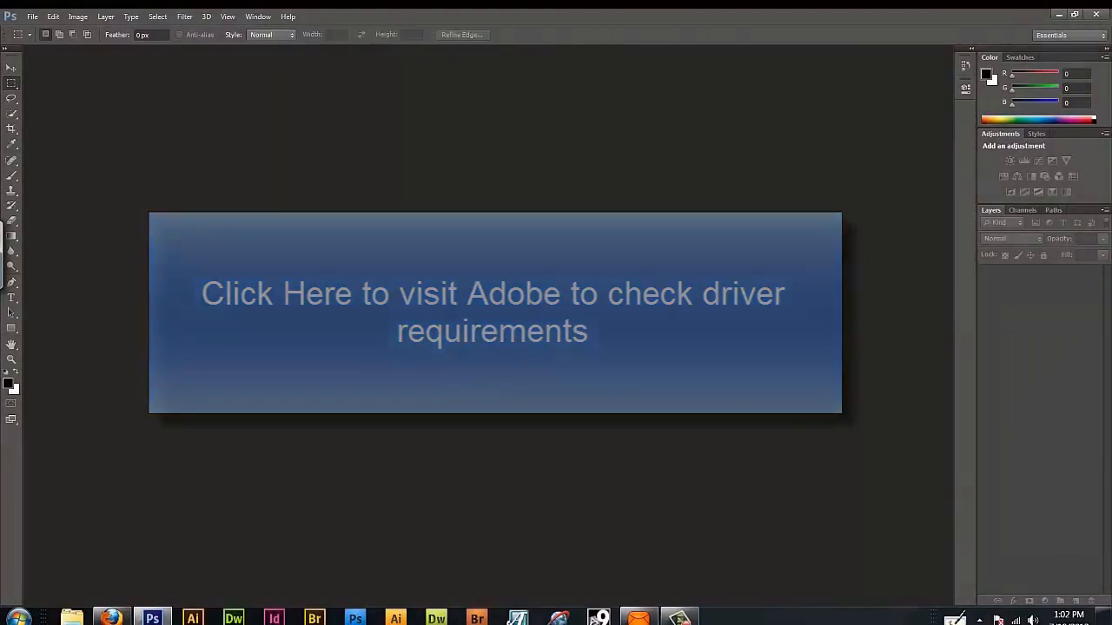
Run Migrate Presets for the CS4 presets and acknowledge the no-documents and success messages.
left_click(491, 312)
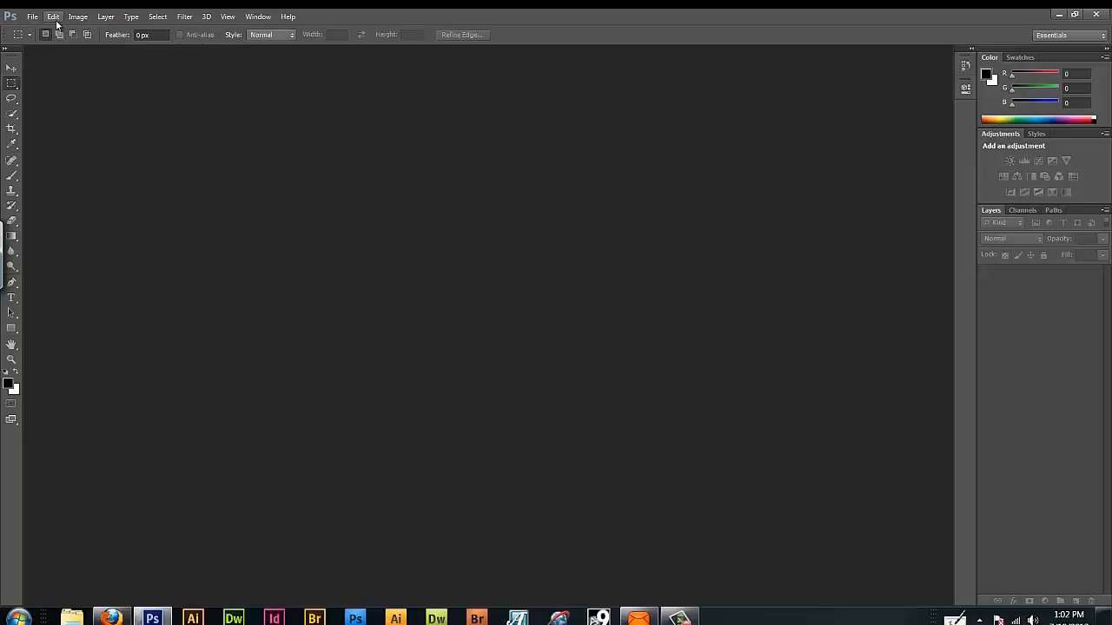
left_click(52, 18)
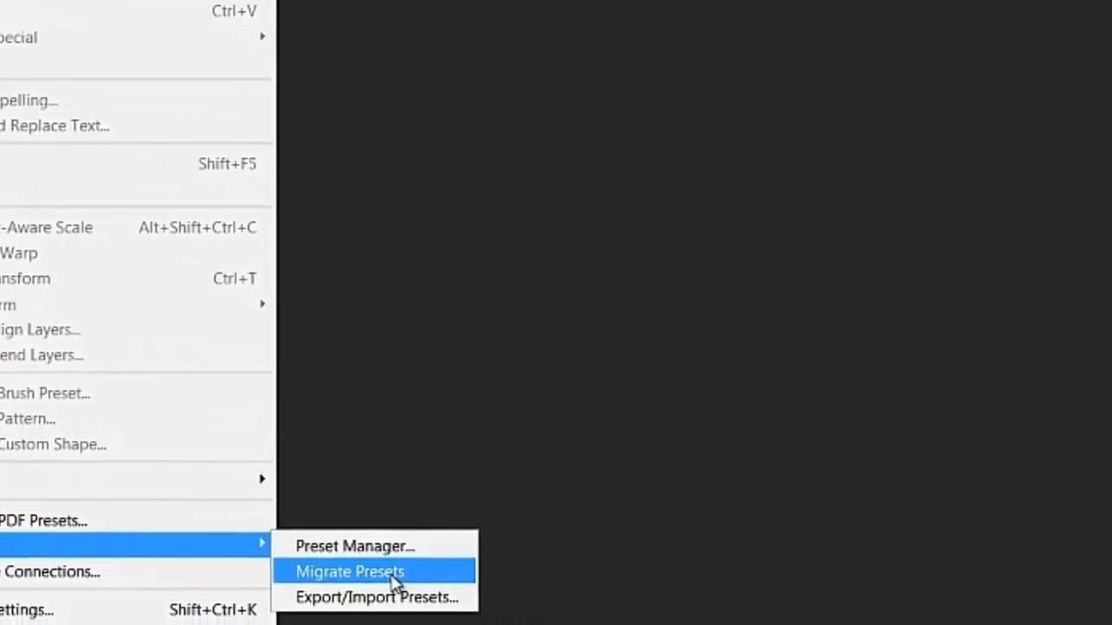
left_click(349, 571)
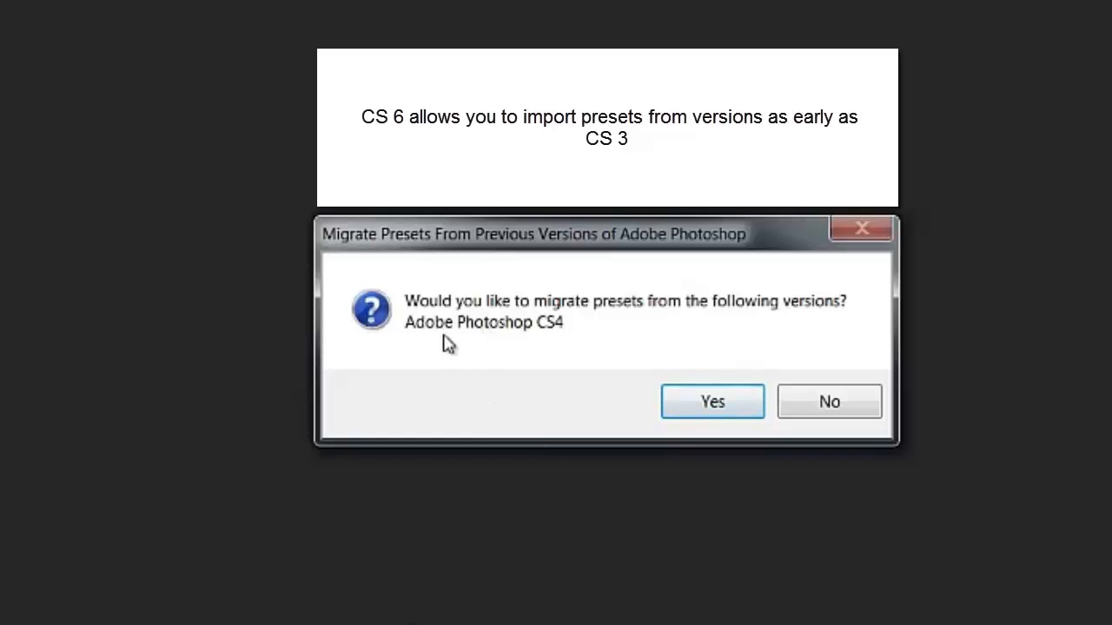
mouse_move(713, 324)
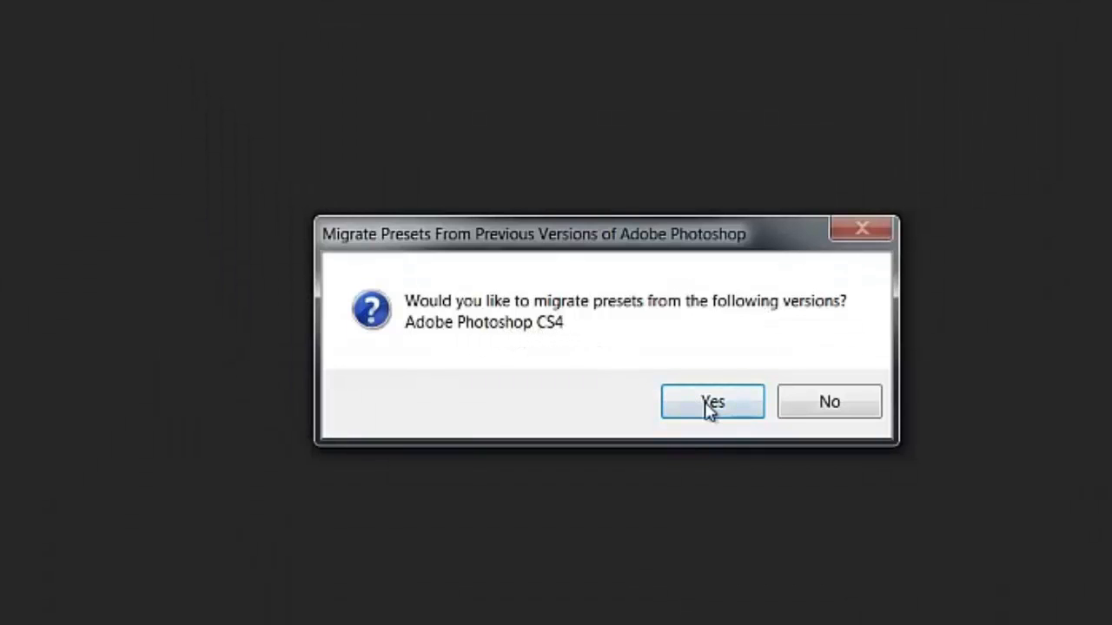
left_click(713, 402)
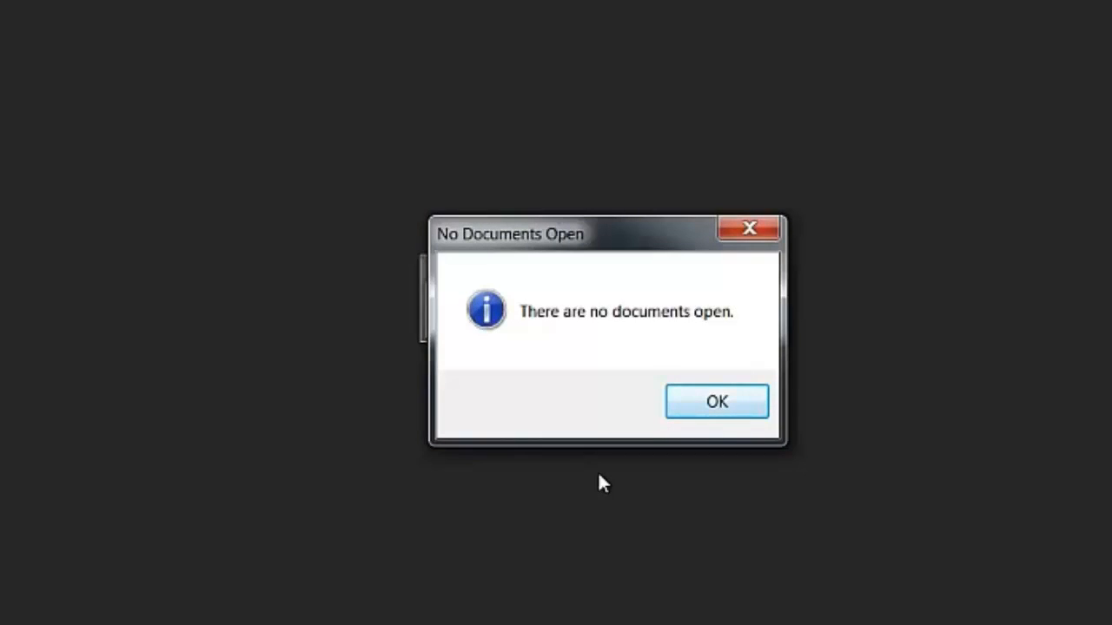
mouse_move(698, 431)
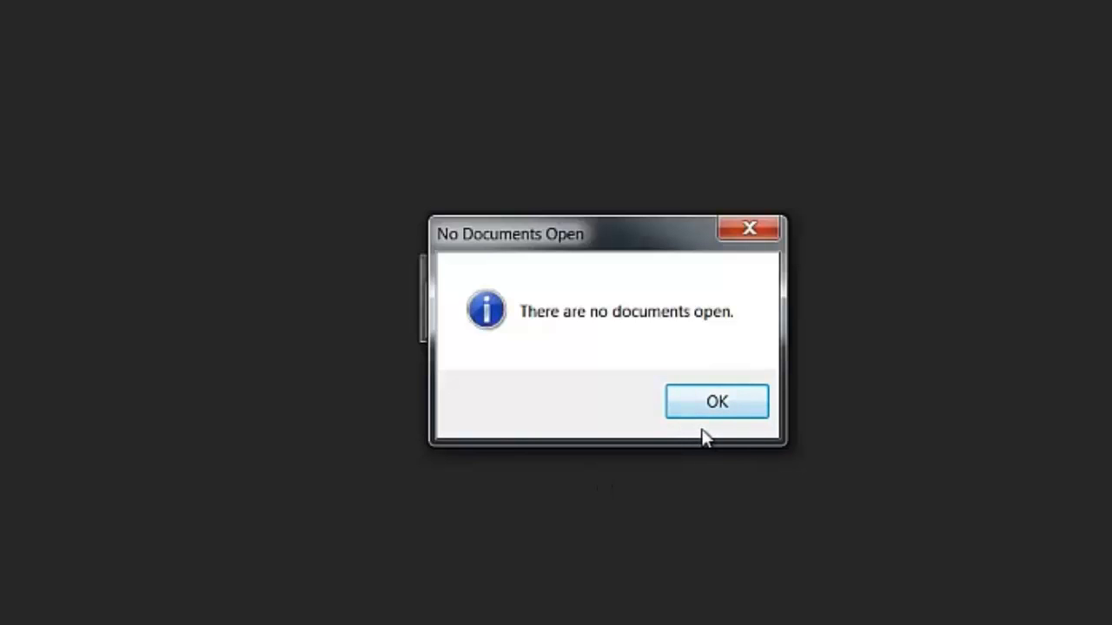
left_click(716, 402)
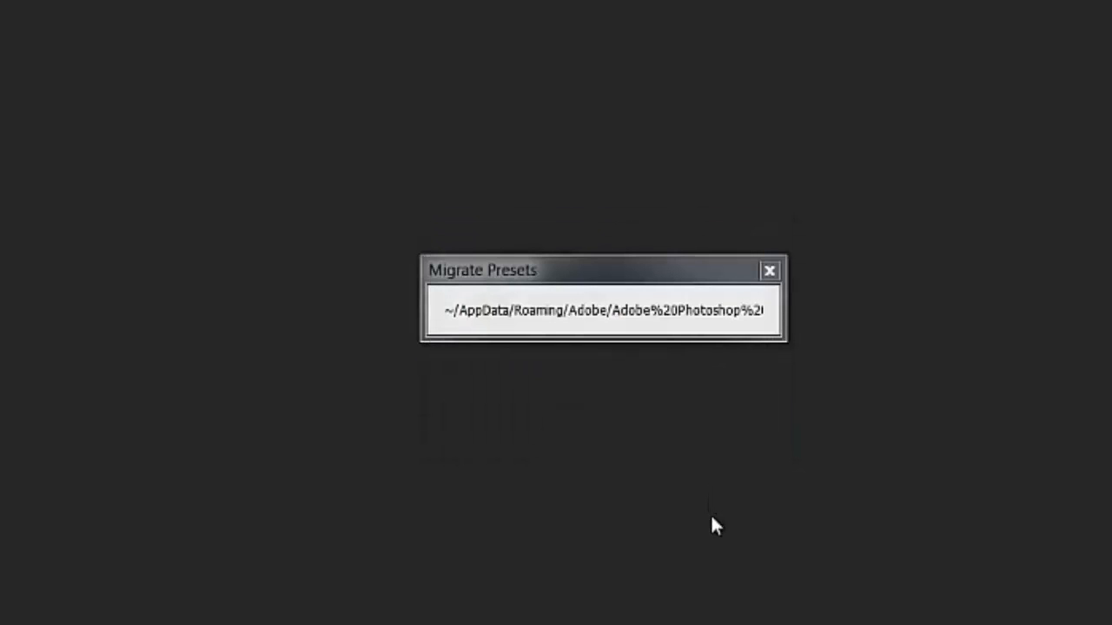
mouse_move(691, 570)
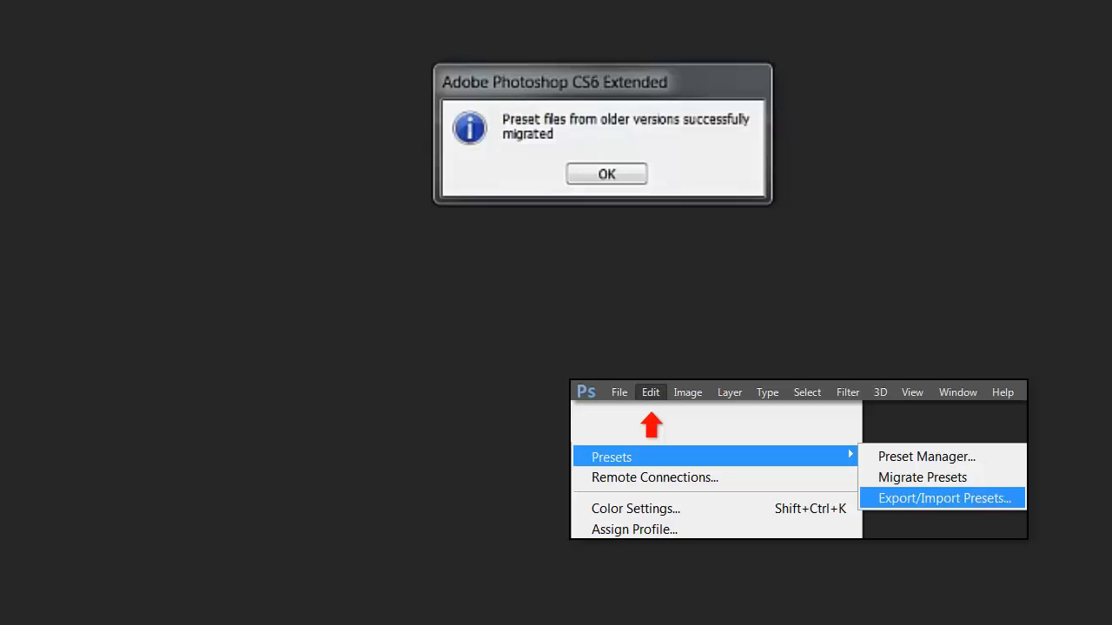
mouse_move(532, 148)
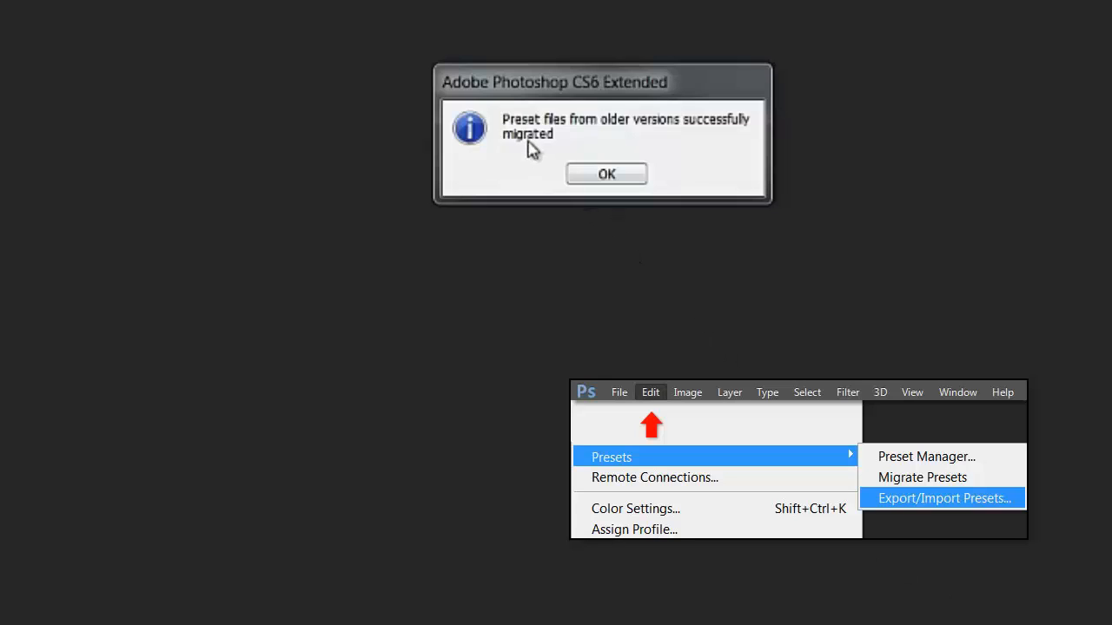
mouse_move(563, 141)
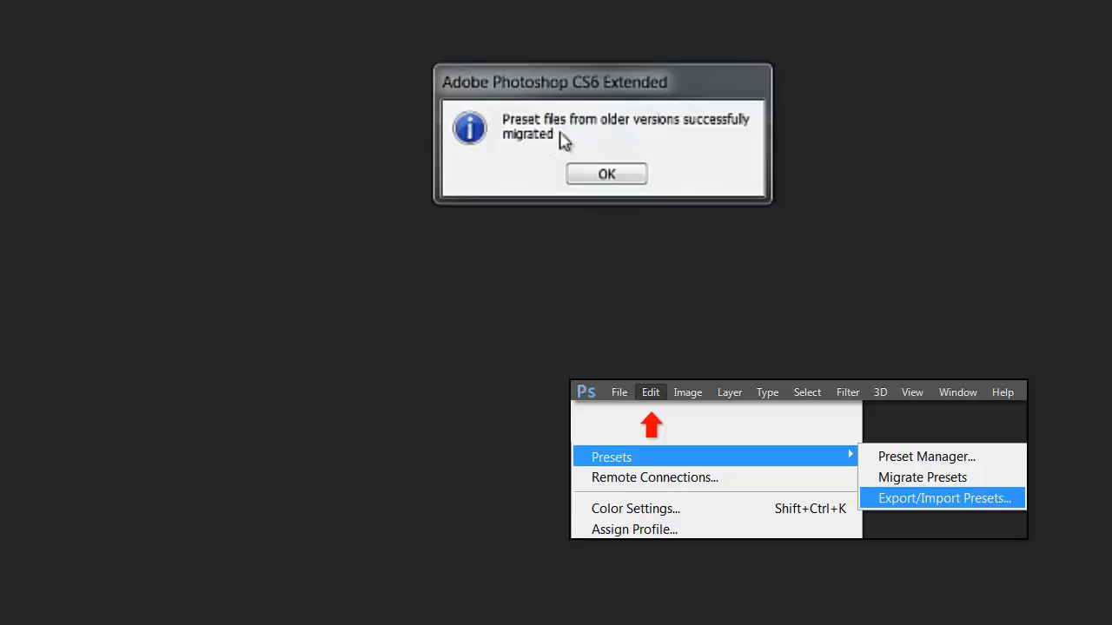
mouse_move(700, 132)
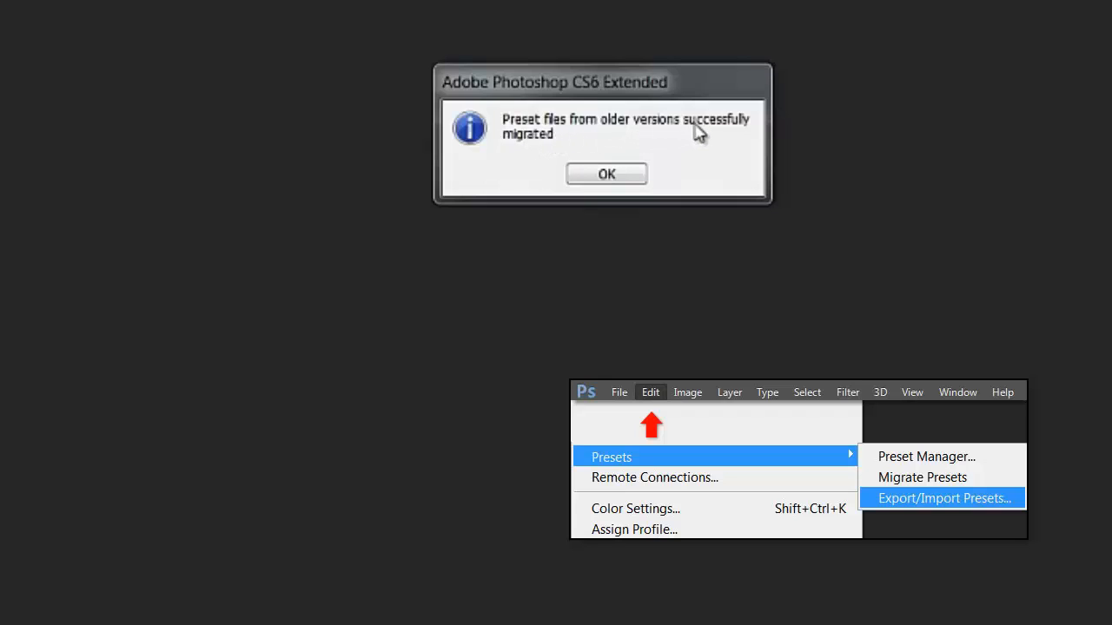
mouse_move(607, 184)
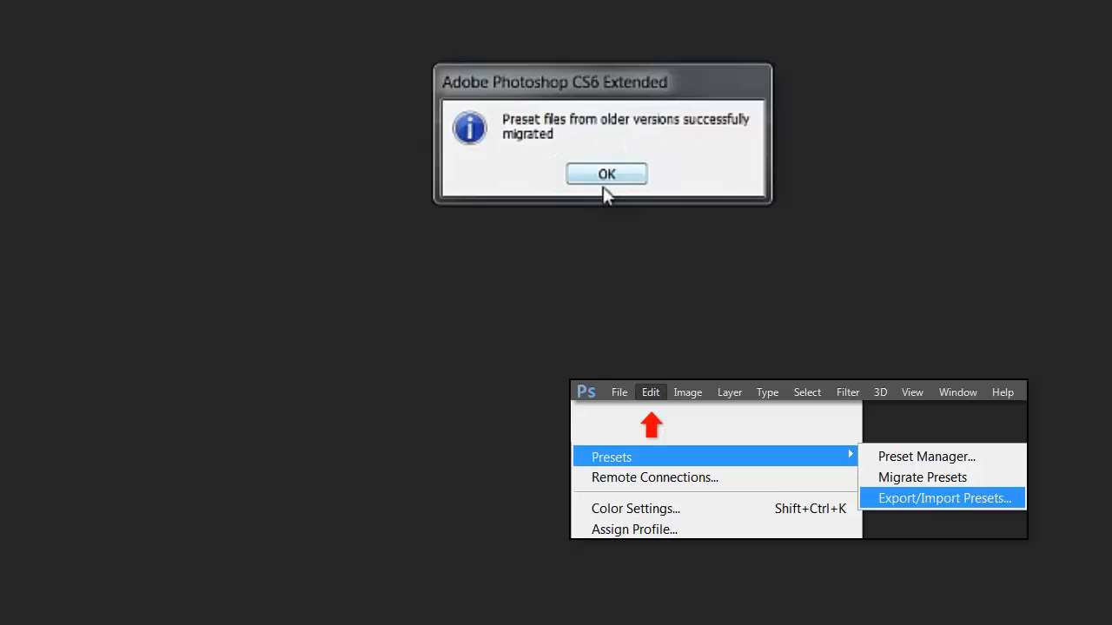
left_click(605, 174)
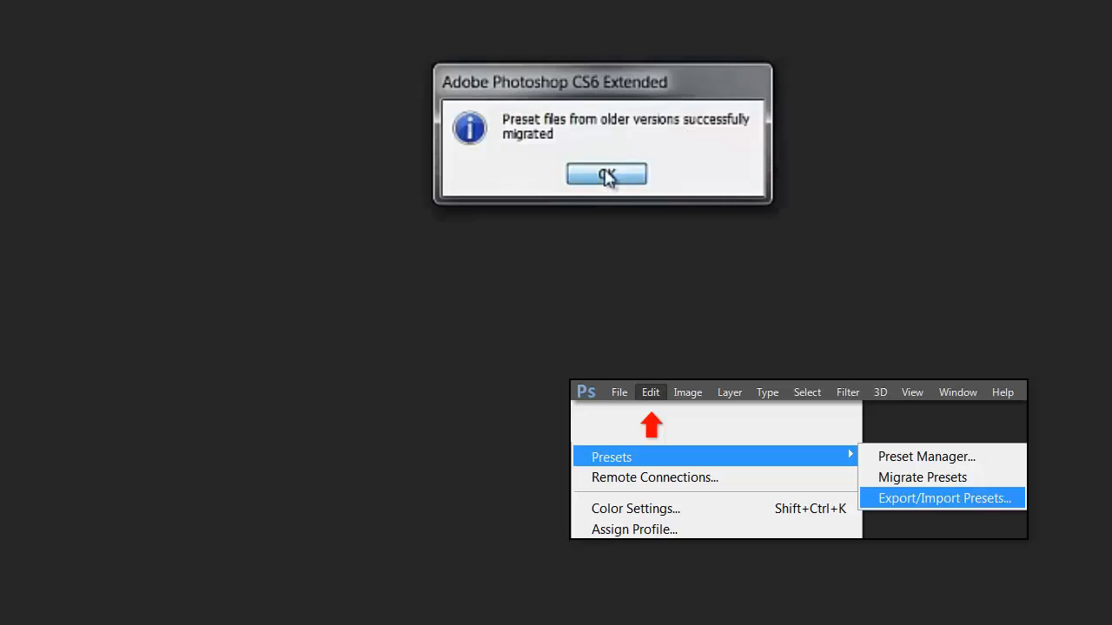
Open Export/Import Presets on its Import Presets side with no source presets loaded.
left_click(606, 174)
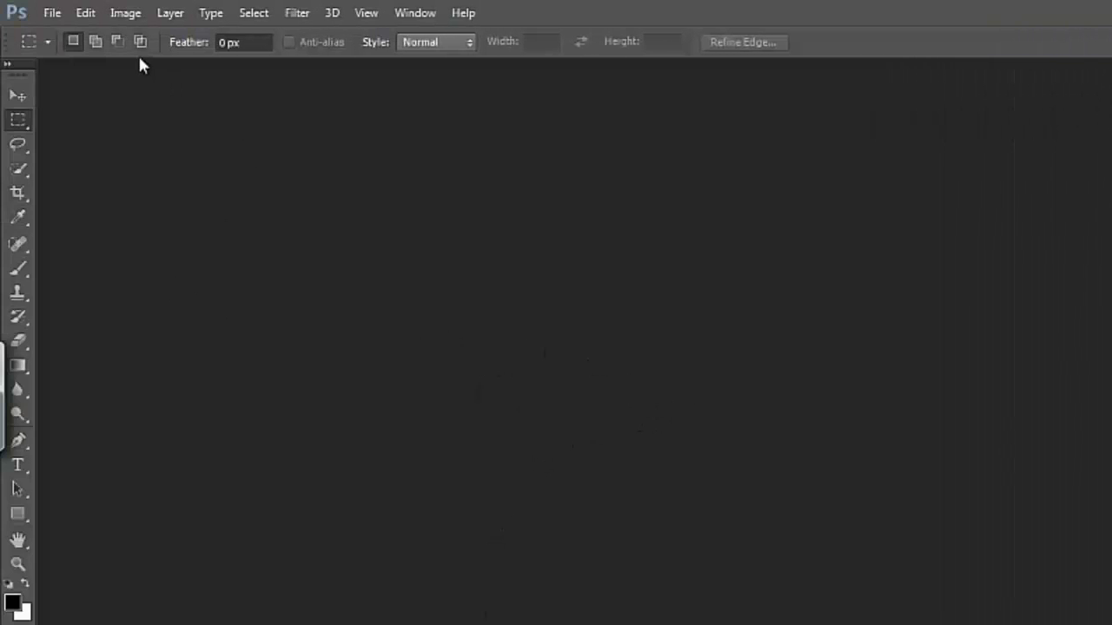
left_click(85, 12)
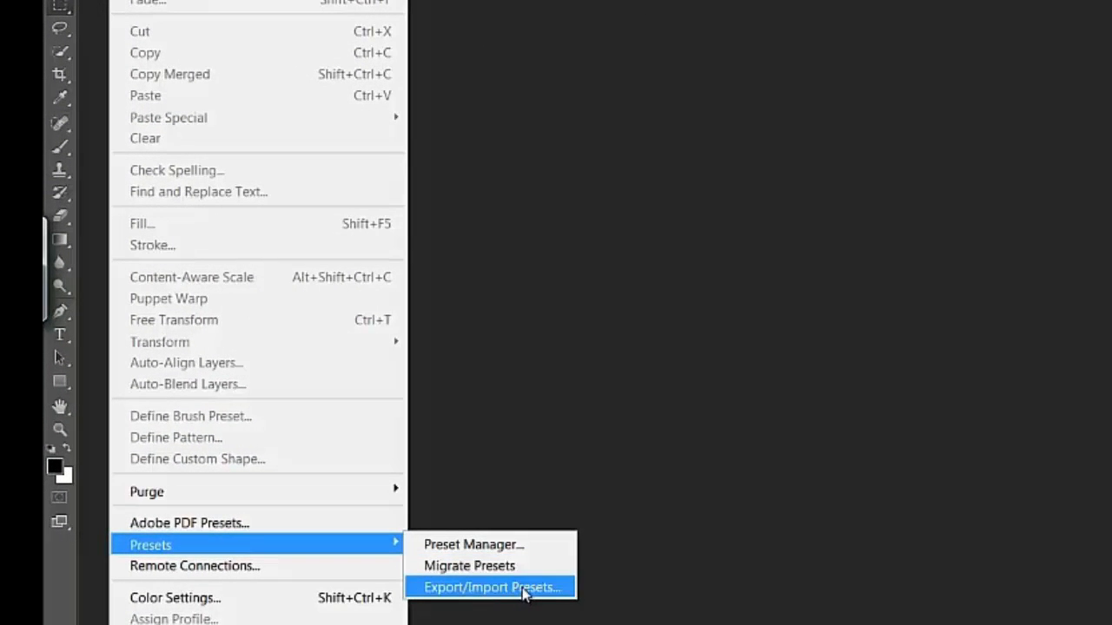
left_click(490, 587)
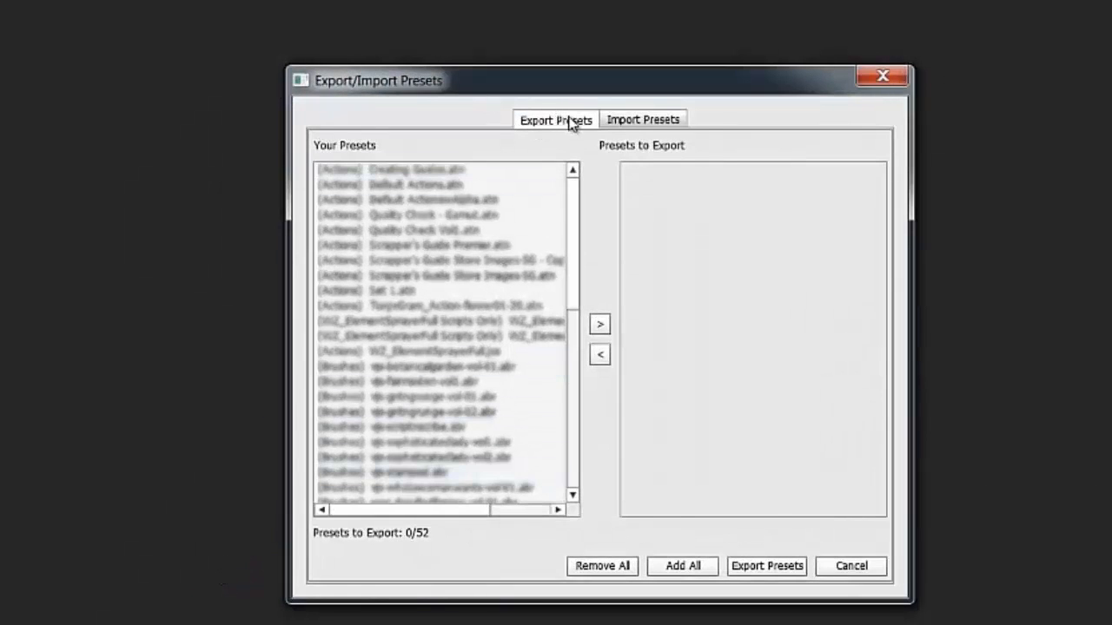
left_click(642, 118)
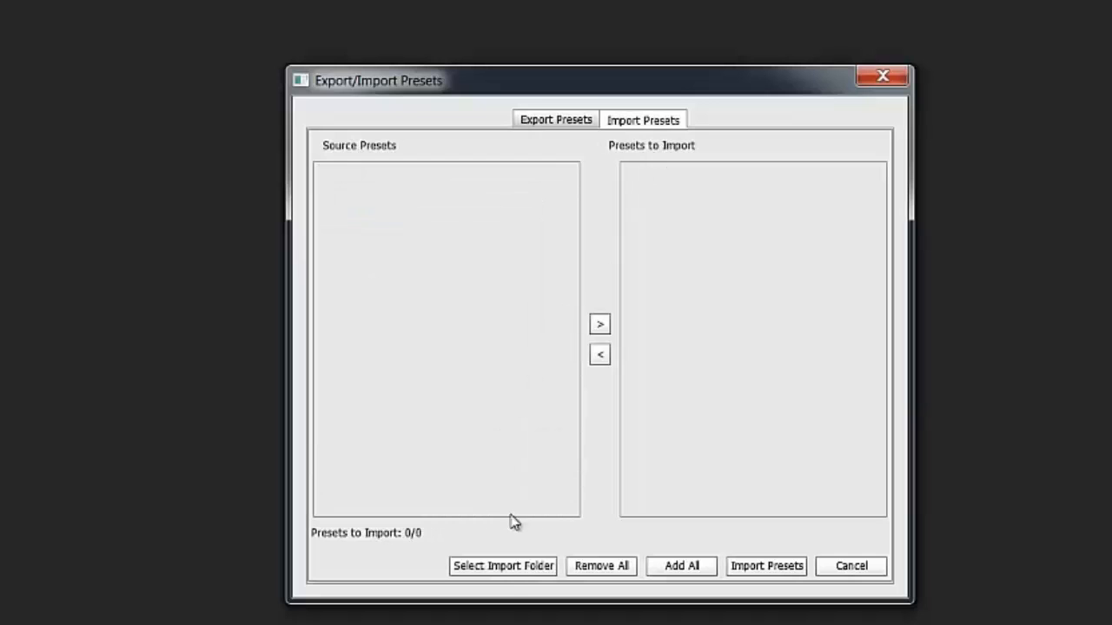
Browse through AppData and Adobe Photoshop CS4 Settings to pick the WorkSpaces folder as import source.
left_click(502, 567)
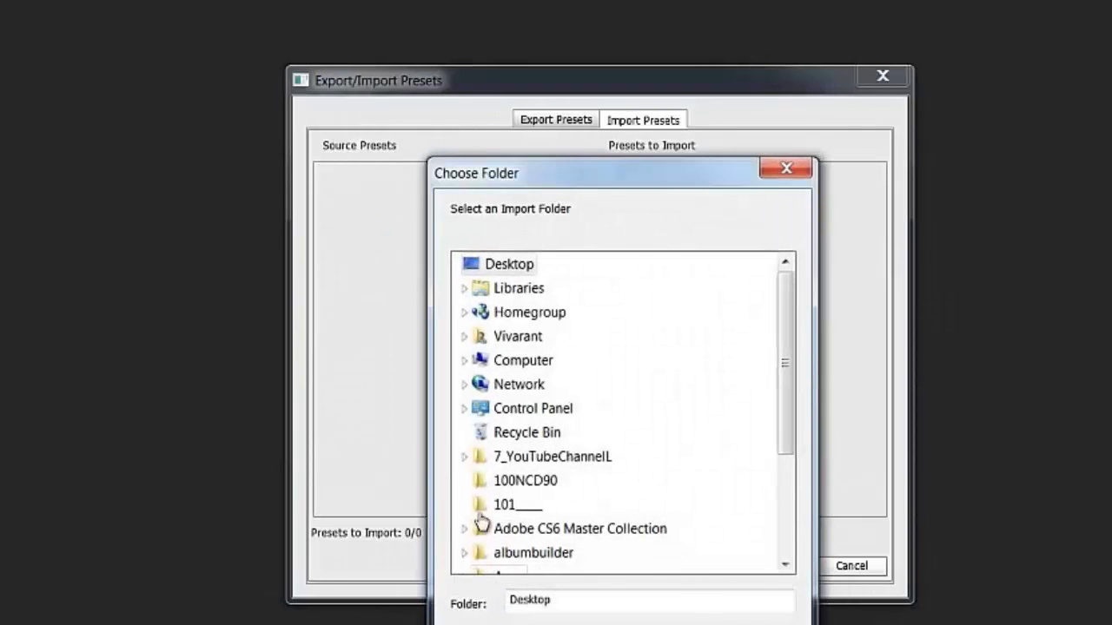
left_click(466, 337)
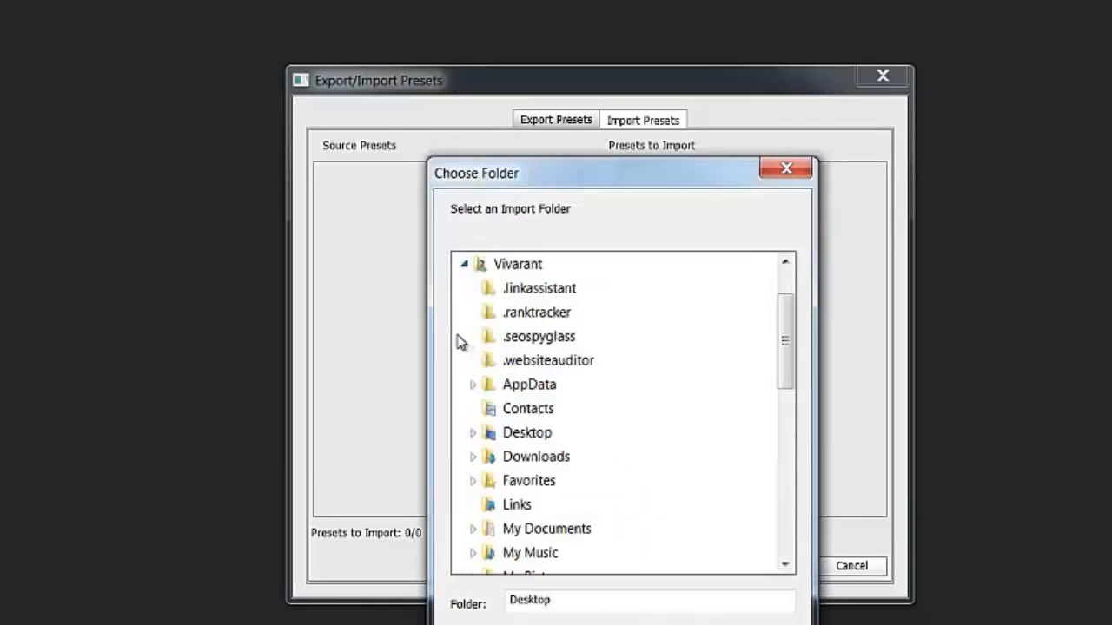
mouse_move(523, 455)
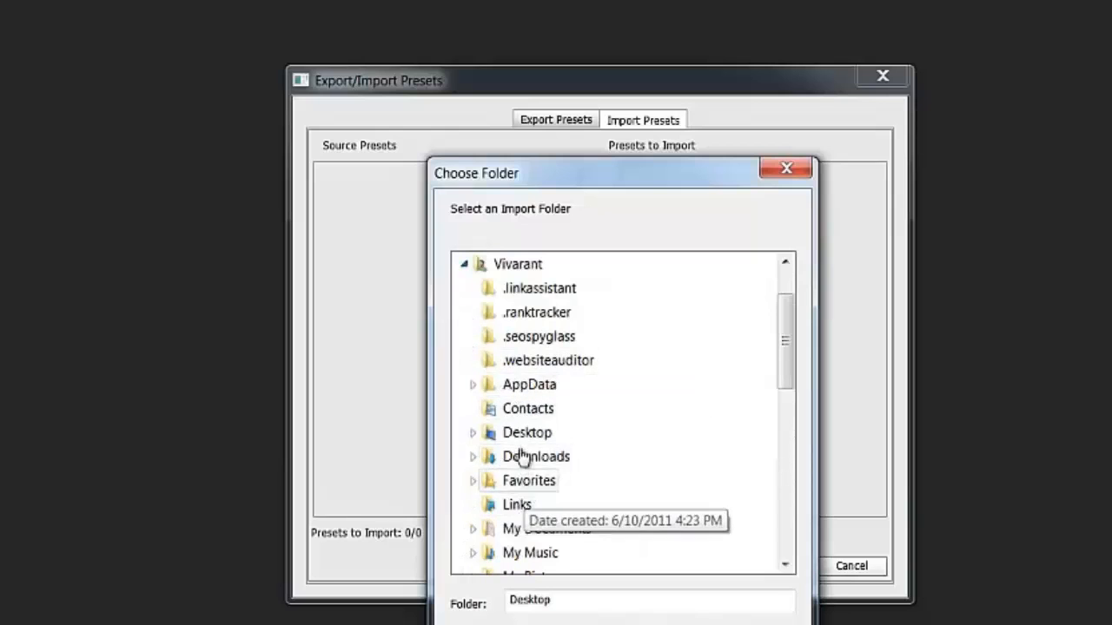
mouse_move(490, 288)
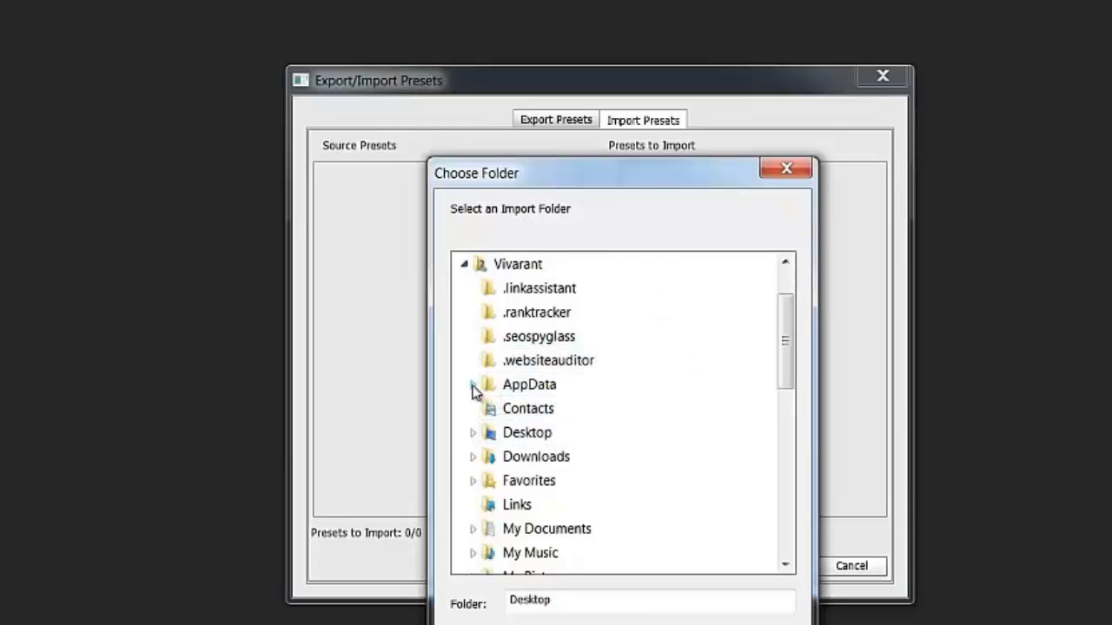
left_click(475, 384)
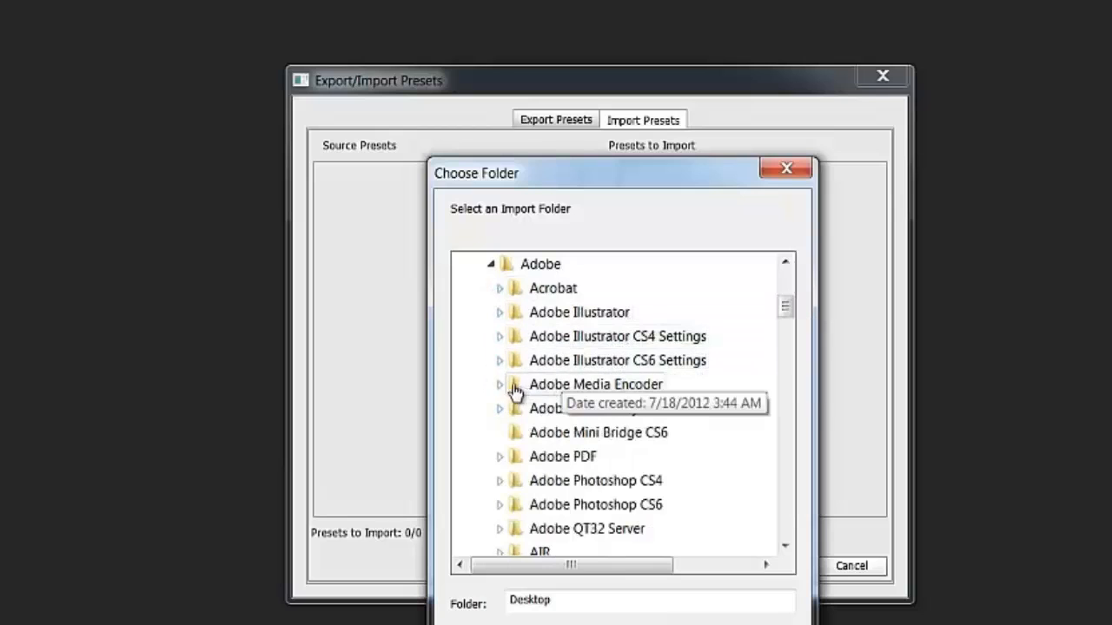
mouse_move(797, 325)
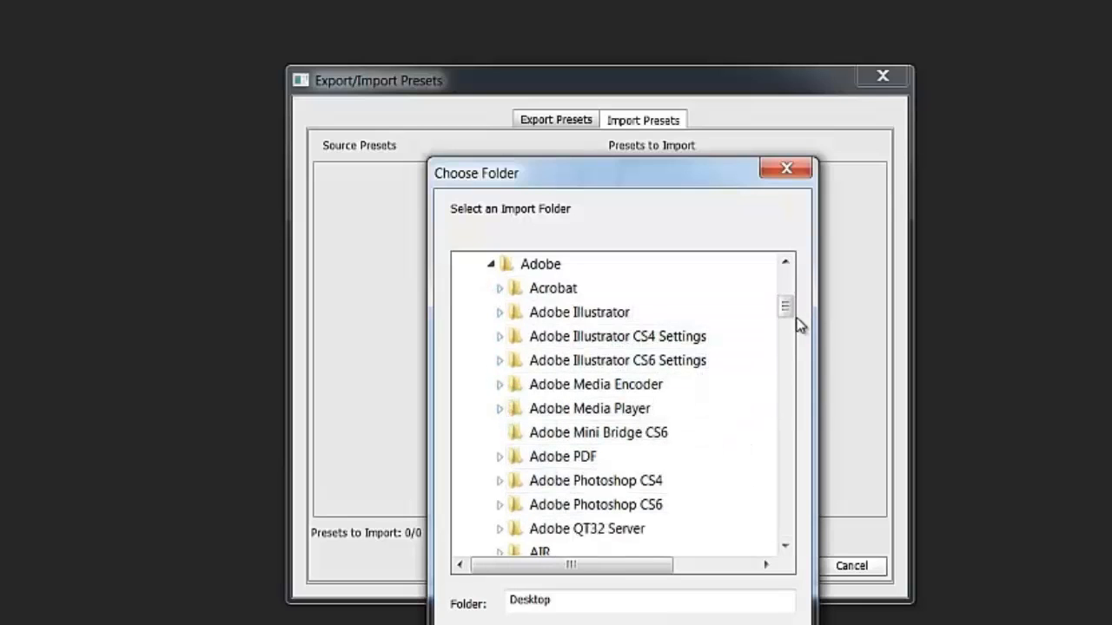
left_click(501, 480)
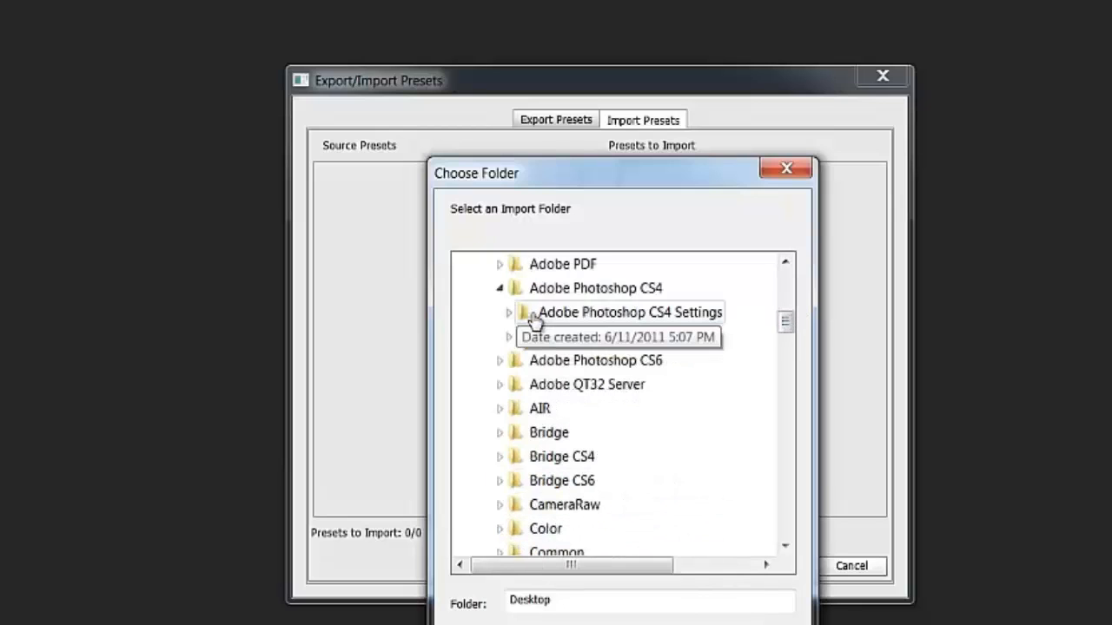
left_click(507, 313)
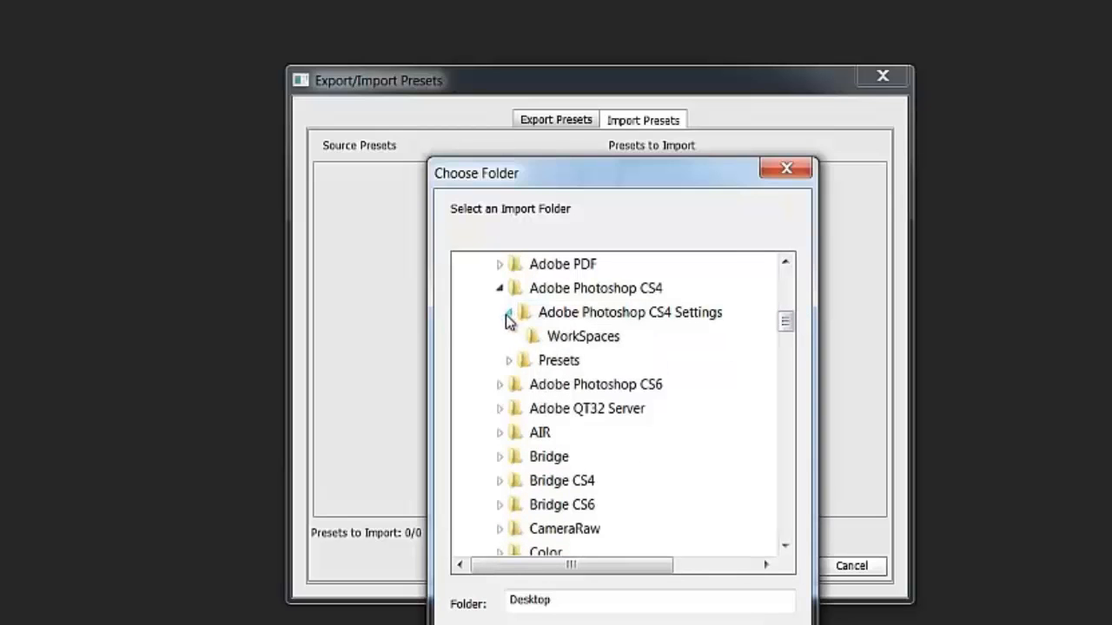
left_click(584, 337)
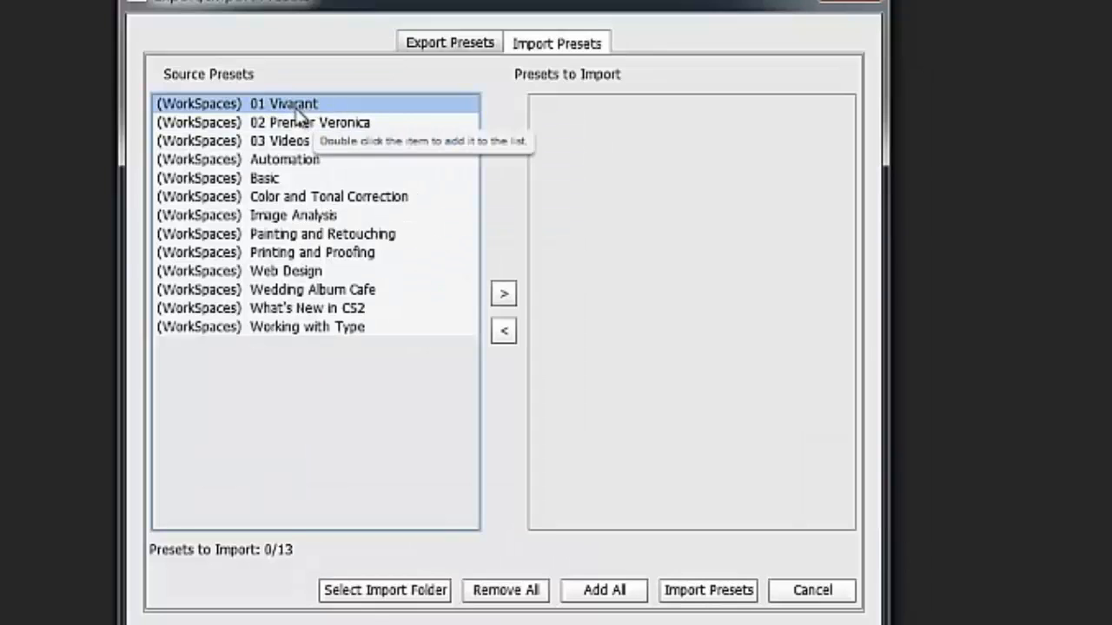
mouse_move(309, 121)
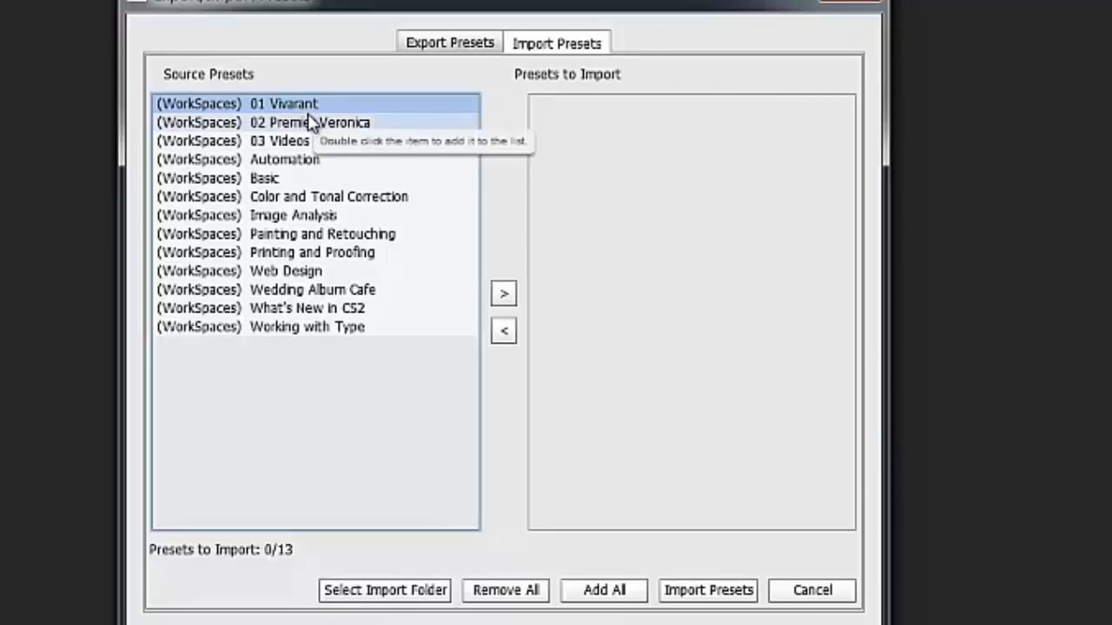
Queue Wedding Album Cafe with Vivarant, Premier Veronica and Videos and import the four workspaces.
left_click(309, 122)
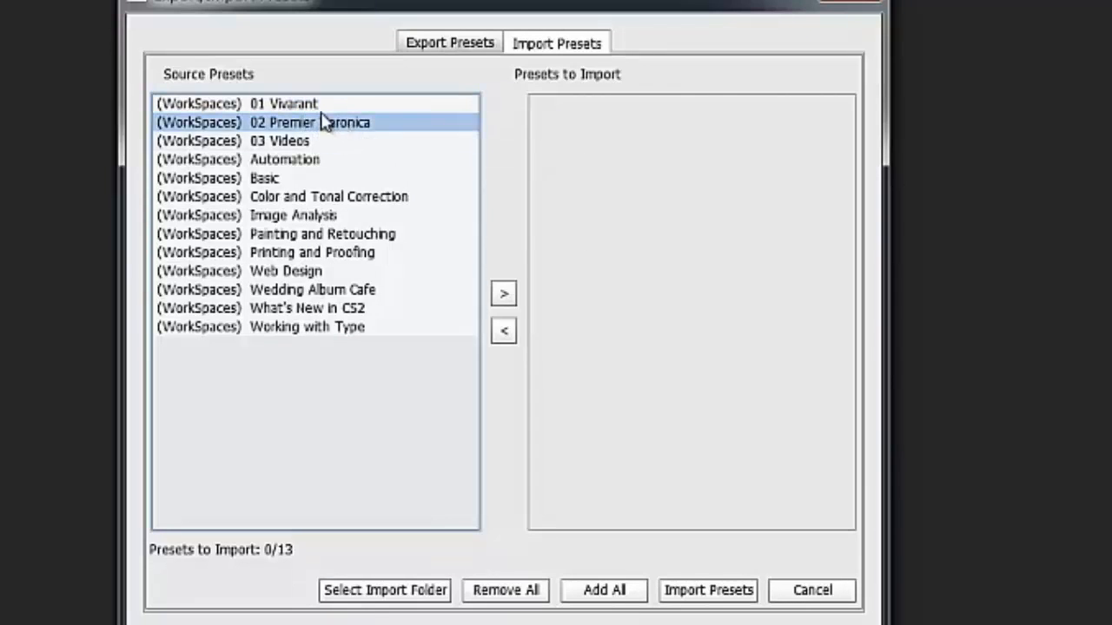
left_click(284, 104)
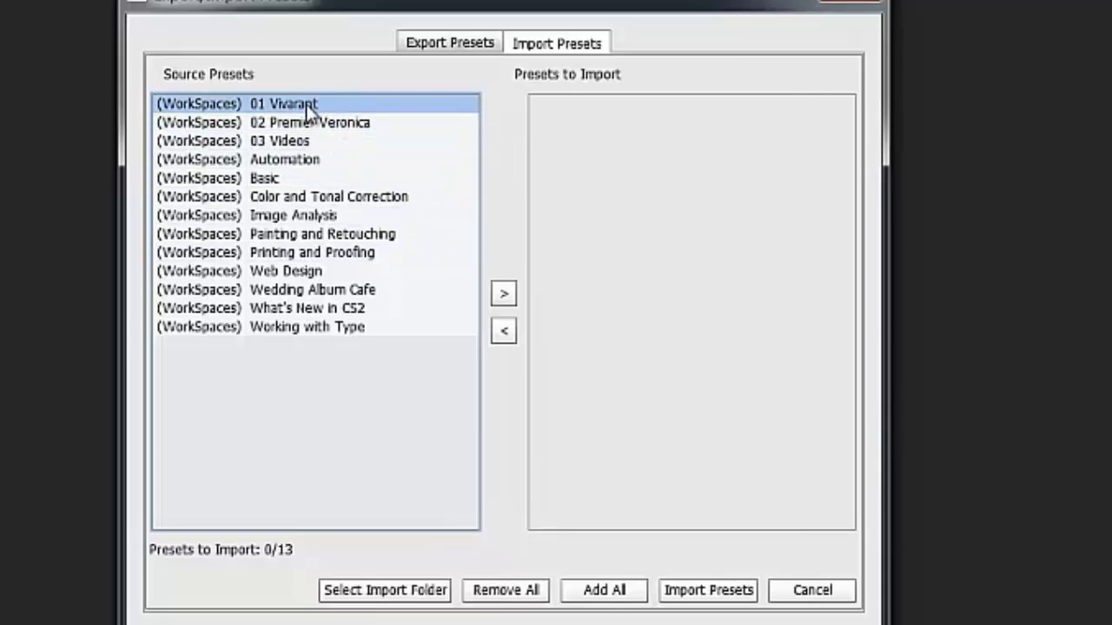
mouse_move(504, 294)
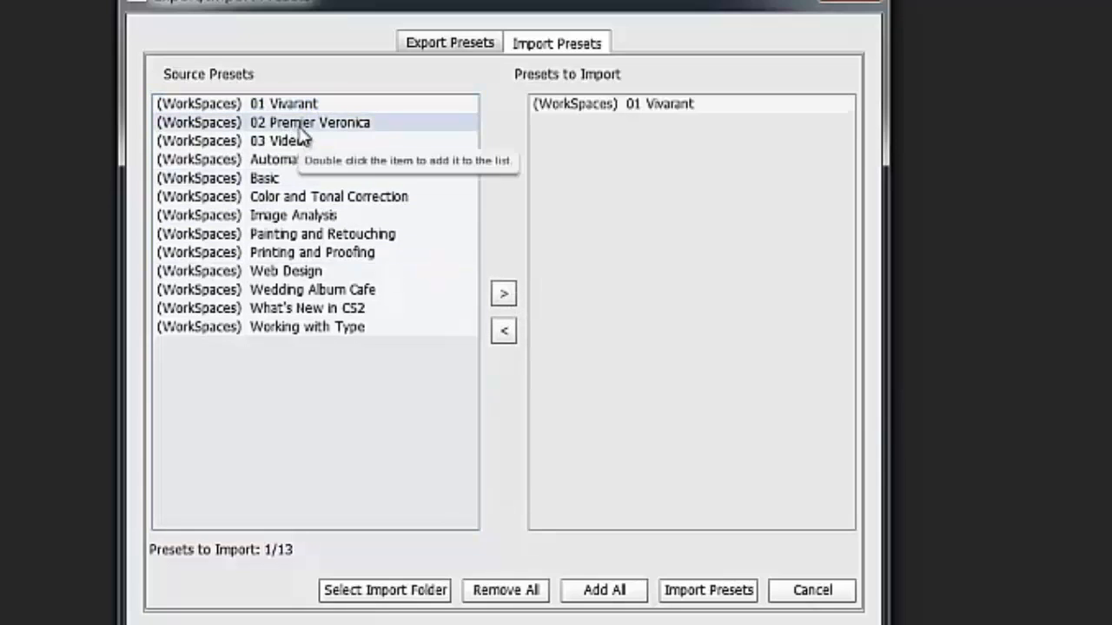
double_click(309, 122)
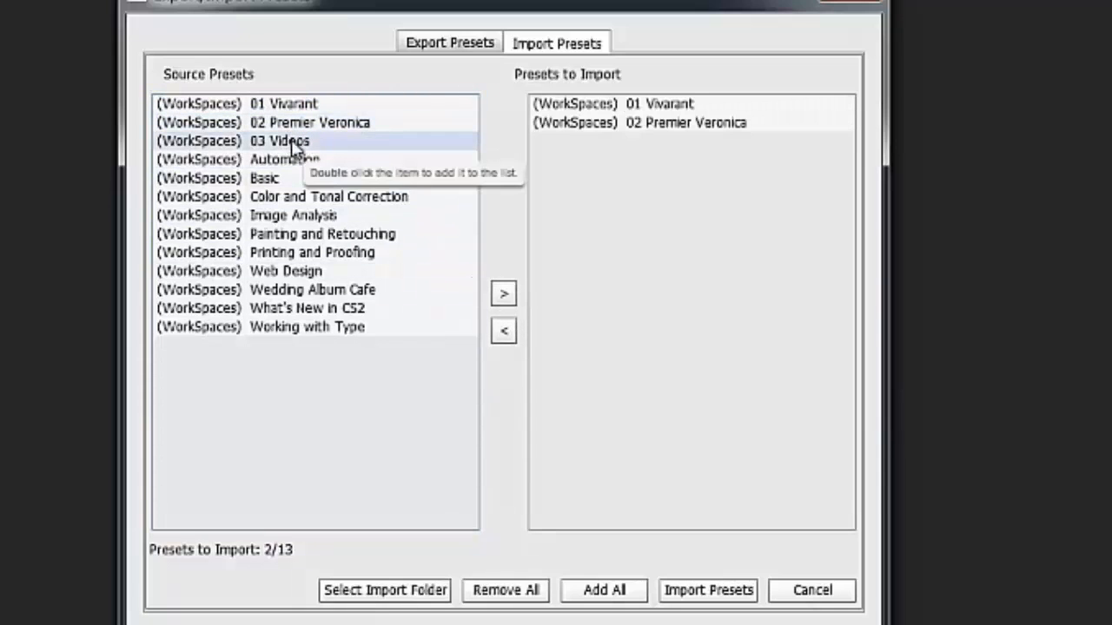
left_click(280, 139)
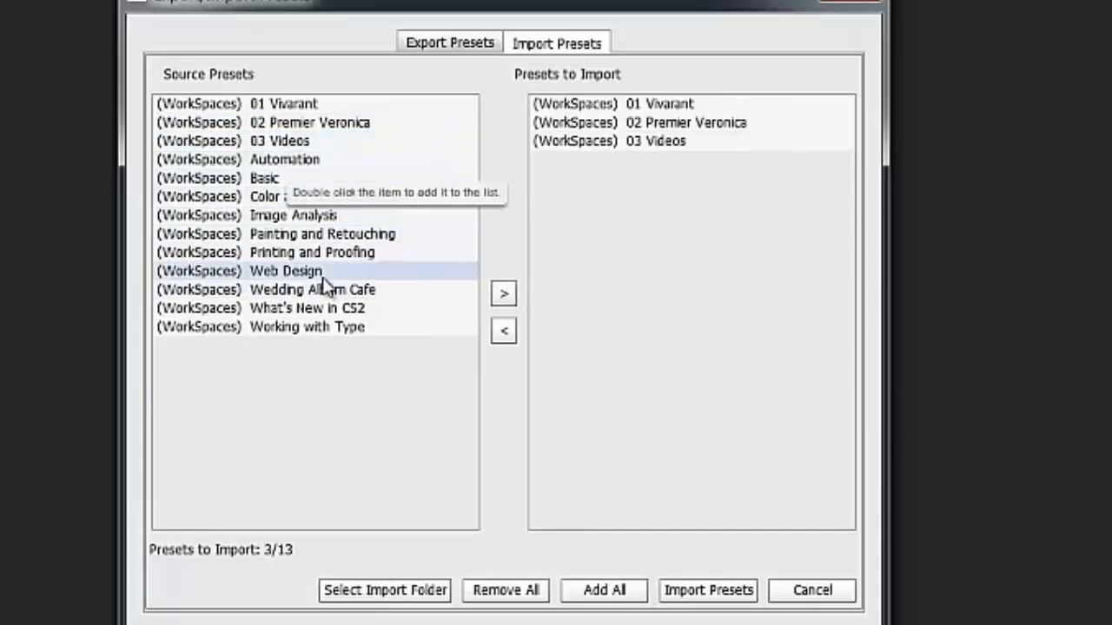
double_click(313, 289)
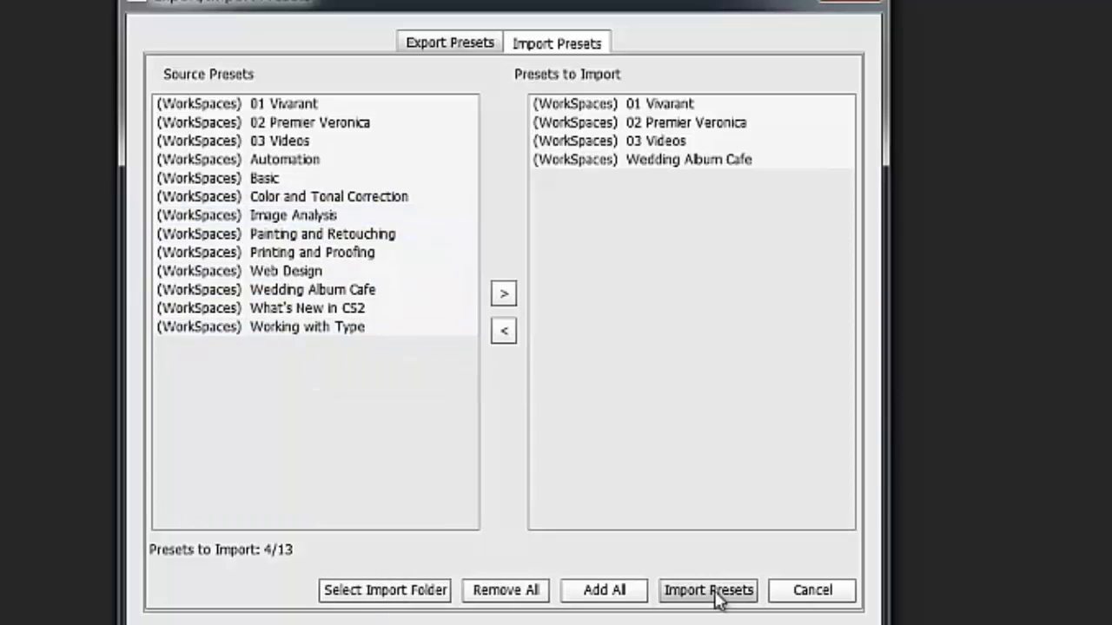
left_click(709, 591)
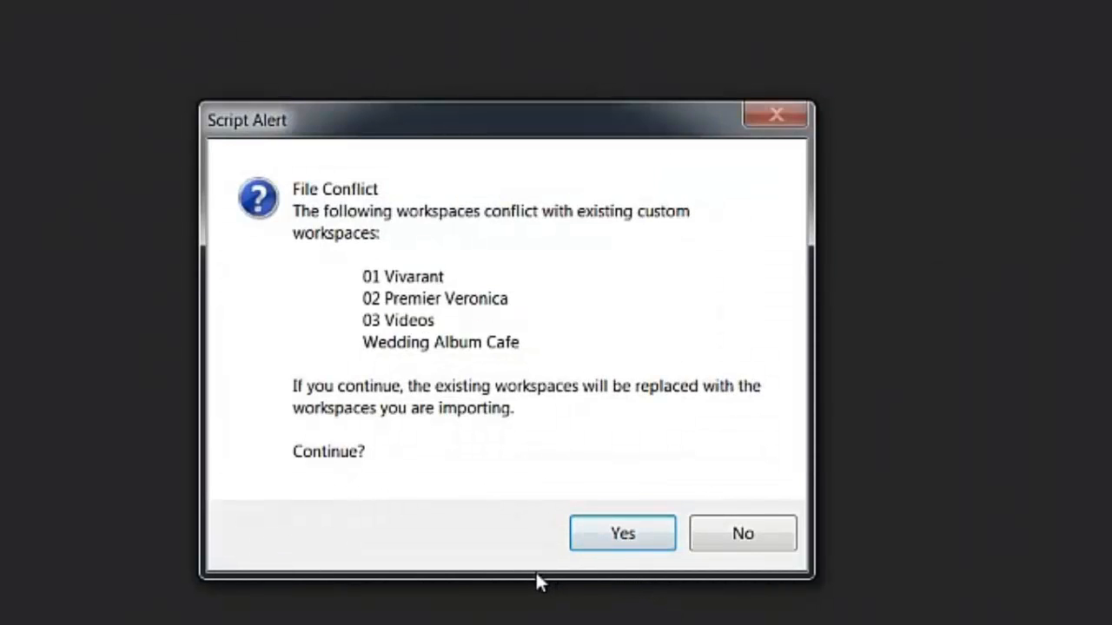
mouse_move(358, 227)
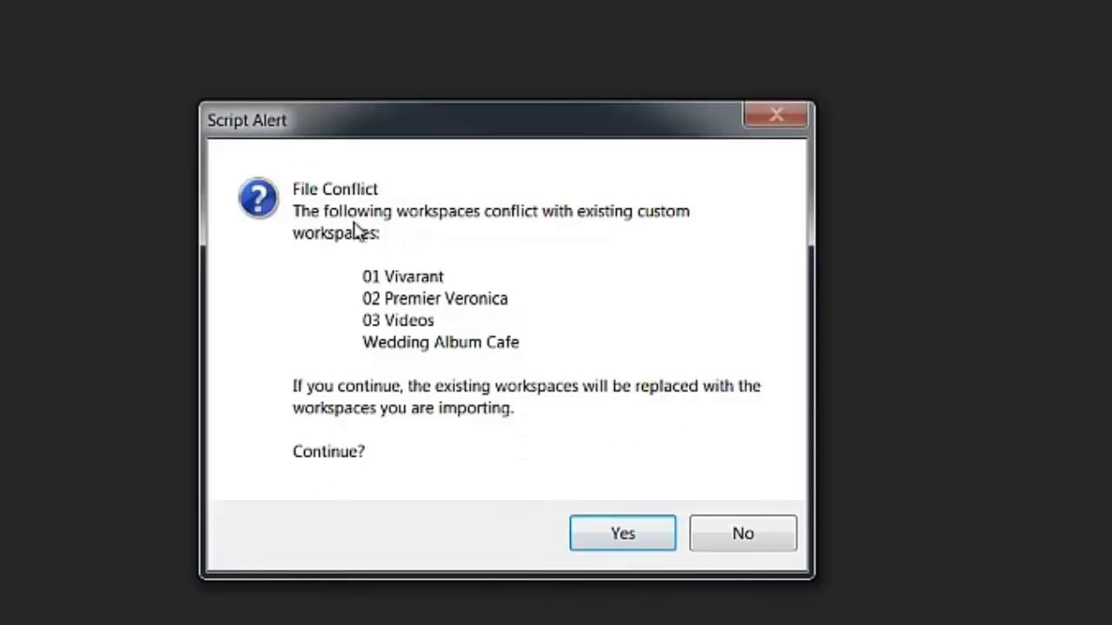
mouse_move(532, 243)
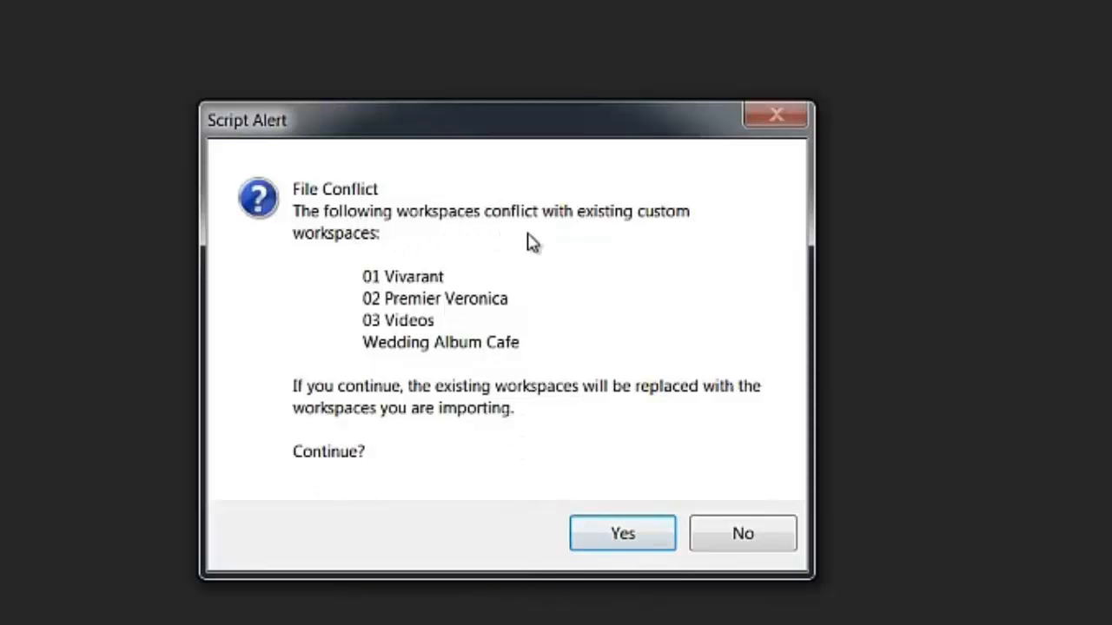
mouse_move(624, 233)
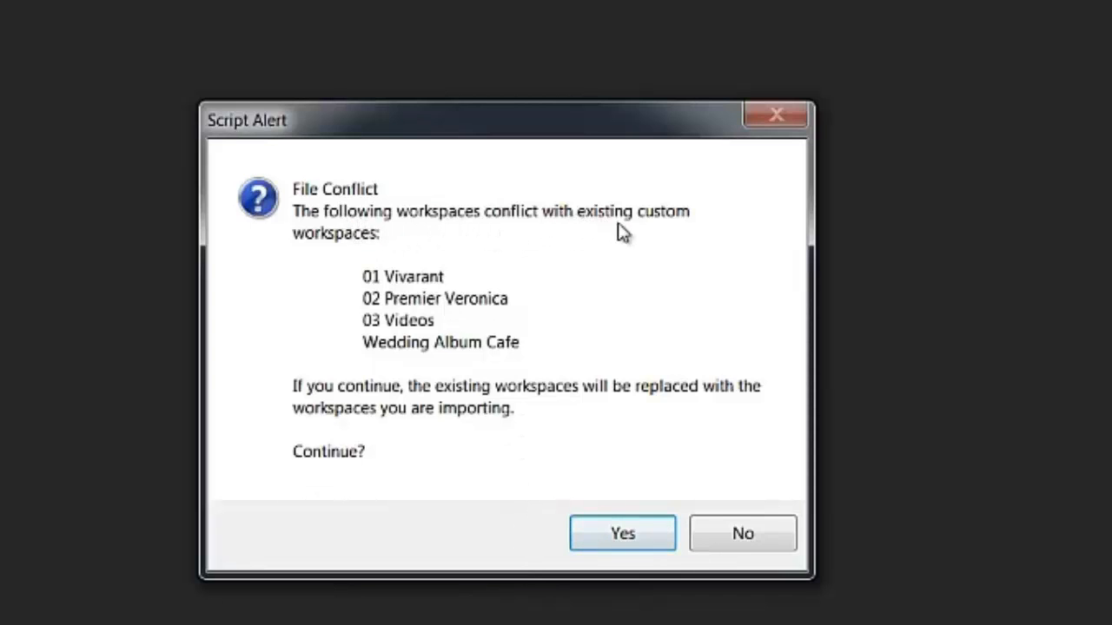
mouse_move(425, 322)
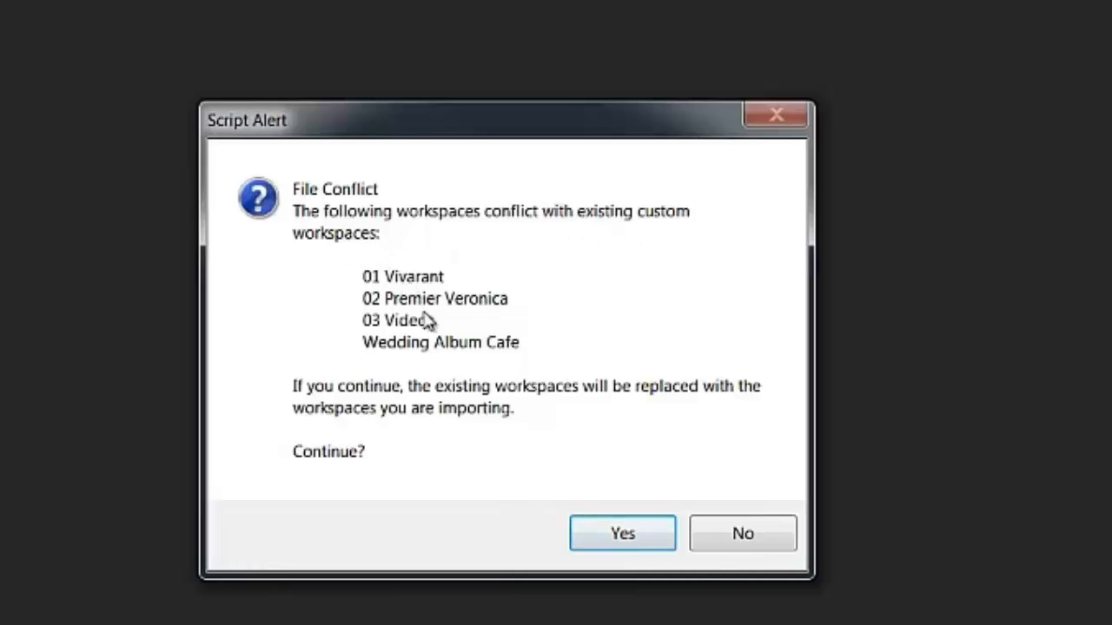
mouse_move(396, 382)
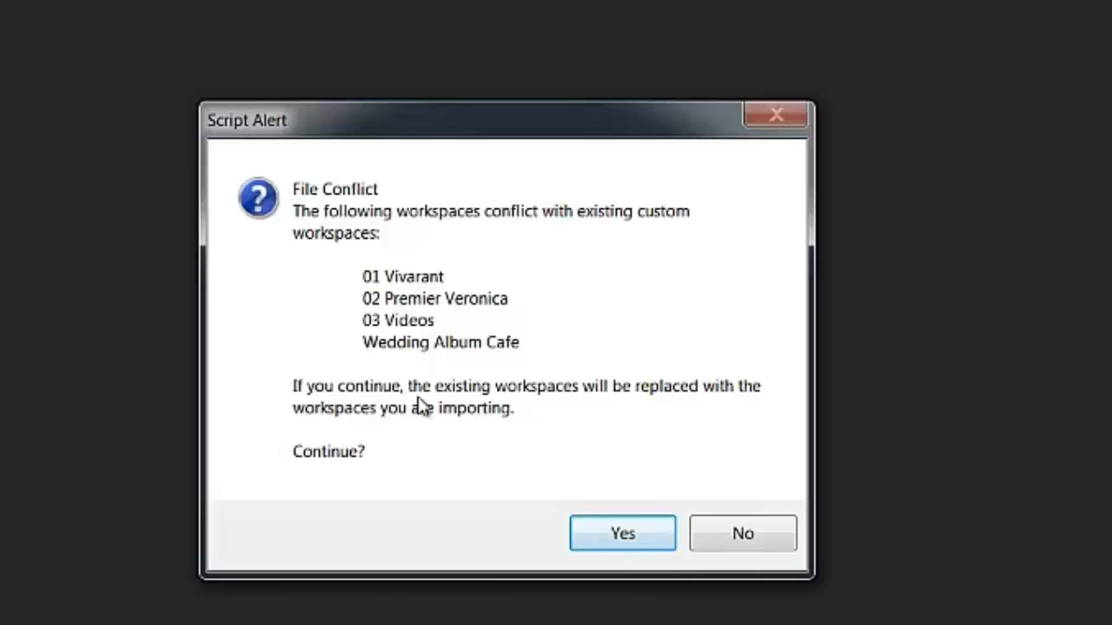
mouse_move(595, 403)
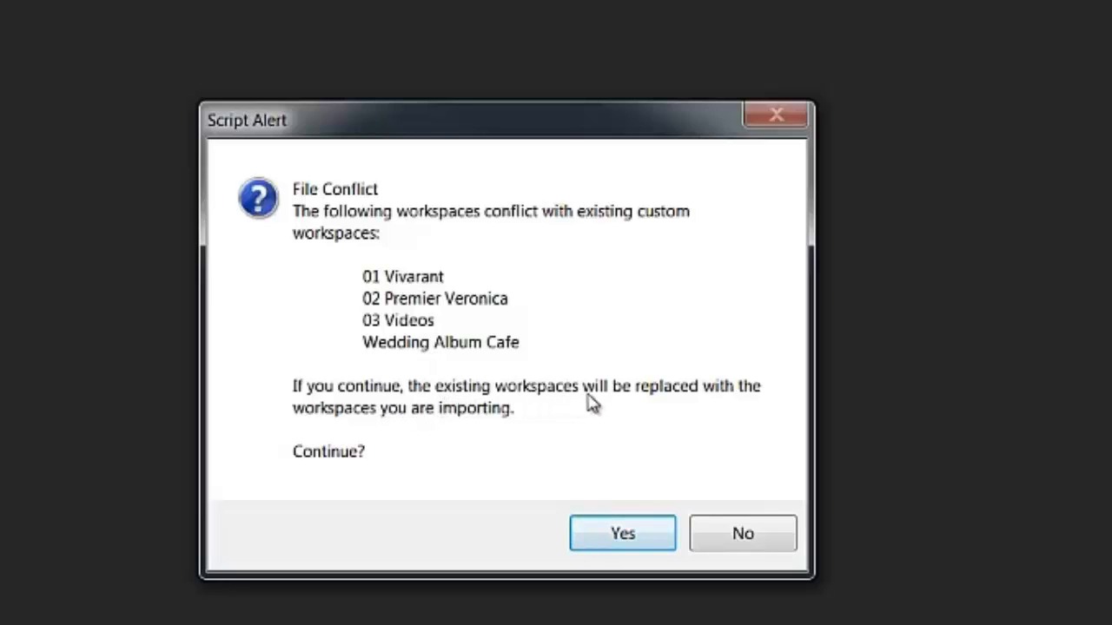
mouse_move(711, 405)
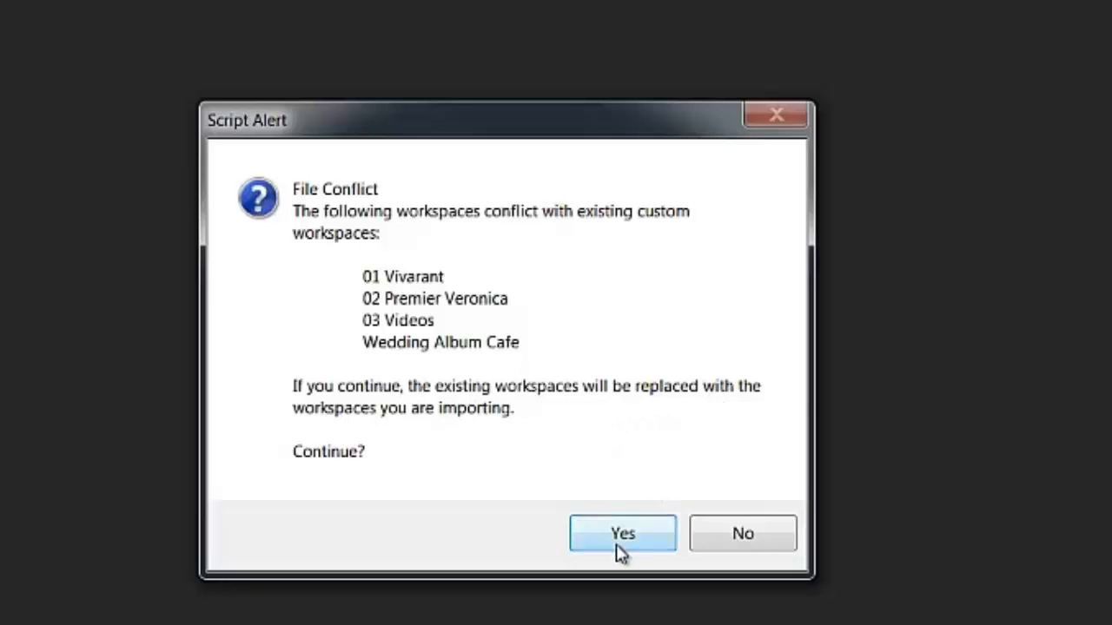
mouse_move(518, 518)
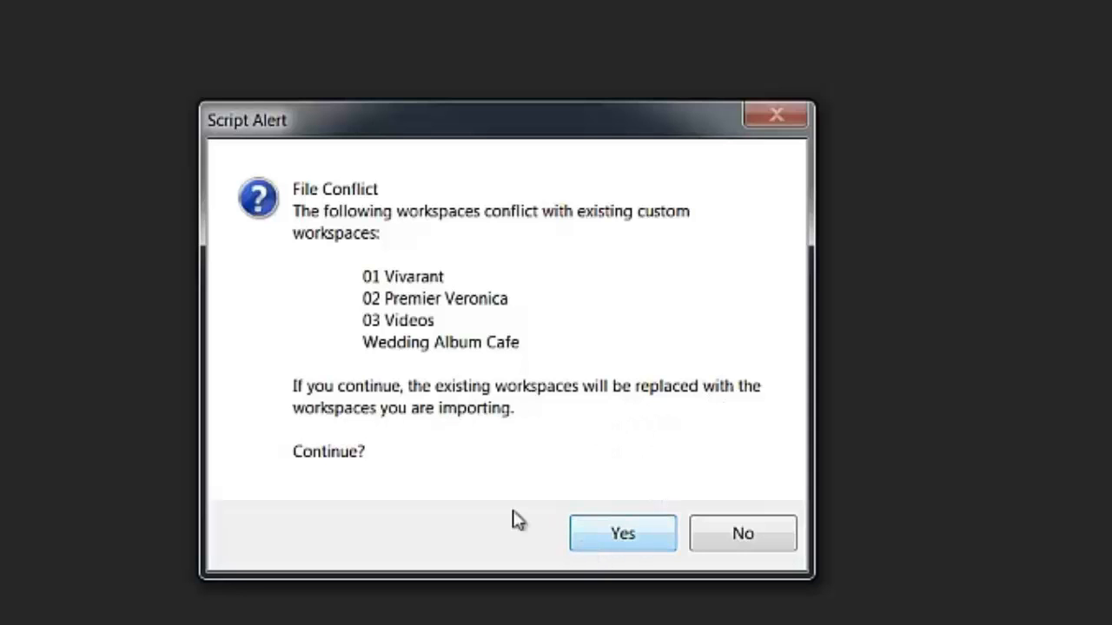
Approve replacing the conflicting workspaces and acknowledge each copy notice, then check the workspace list.
left_click(622, 533)
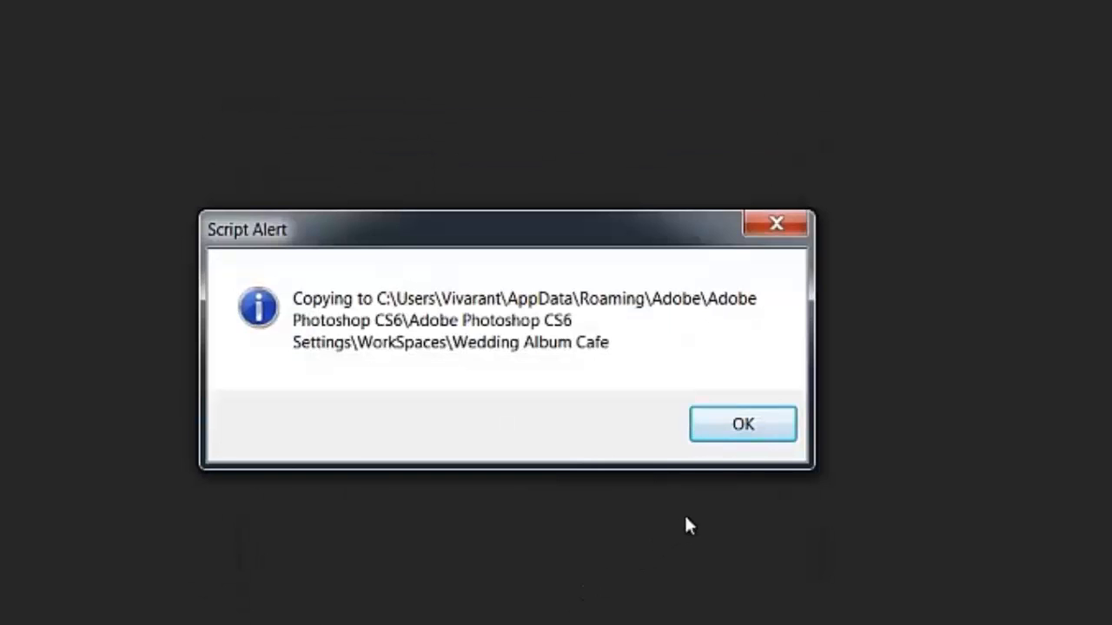
left_click(744, 424)
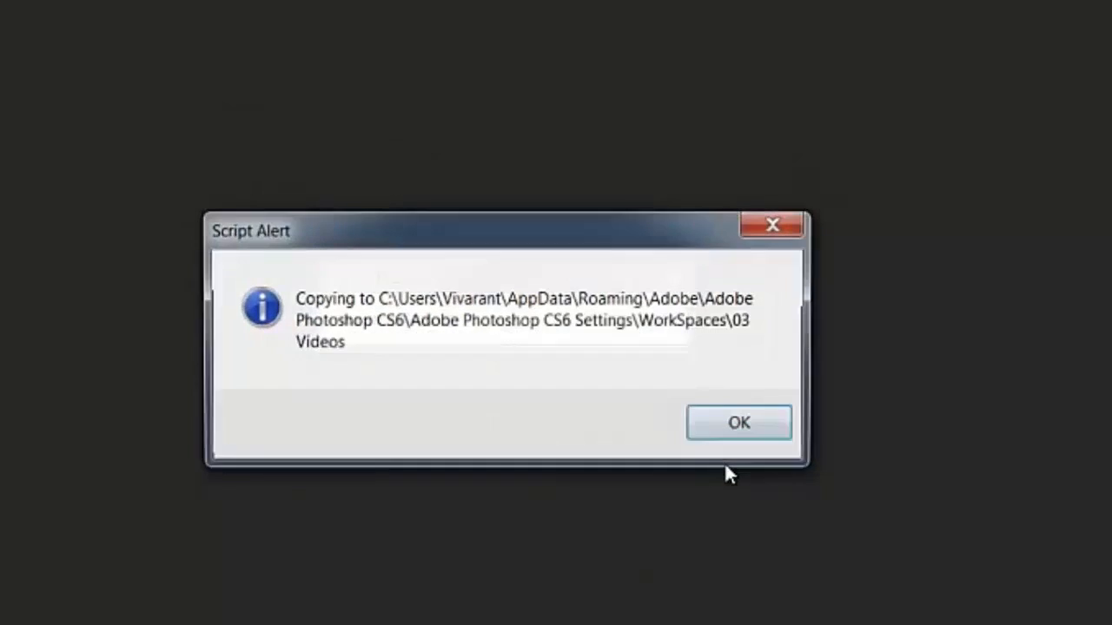
left_click(738, 424)
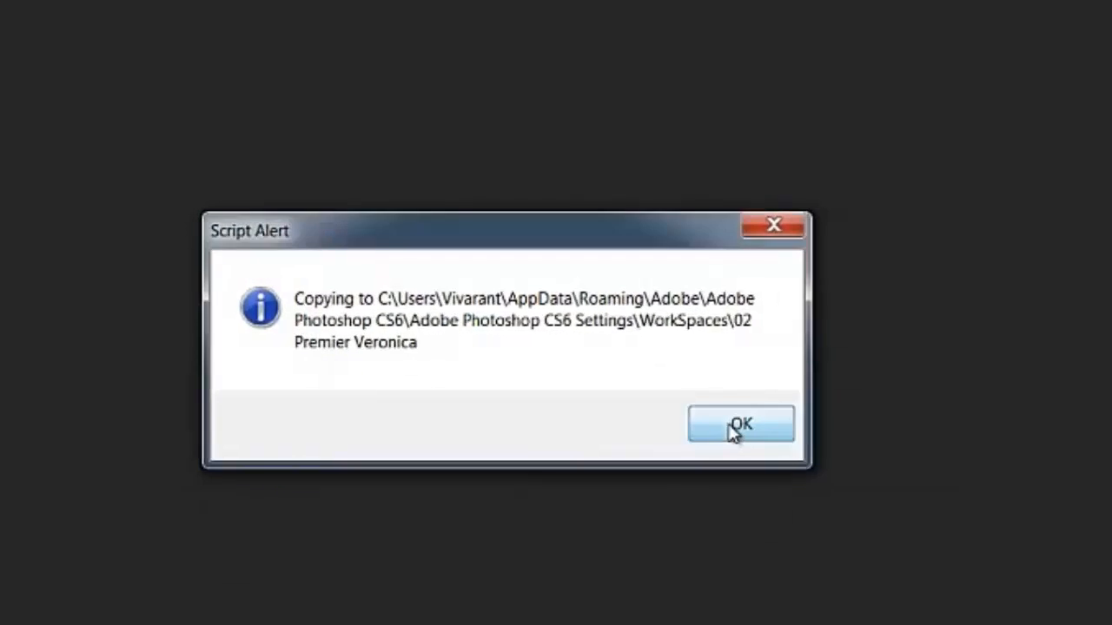
left_click(740, 424)
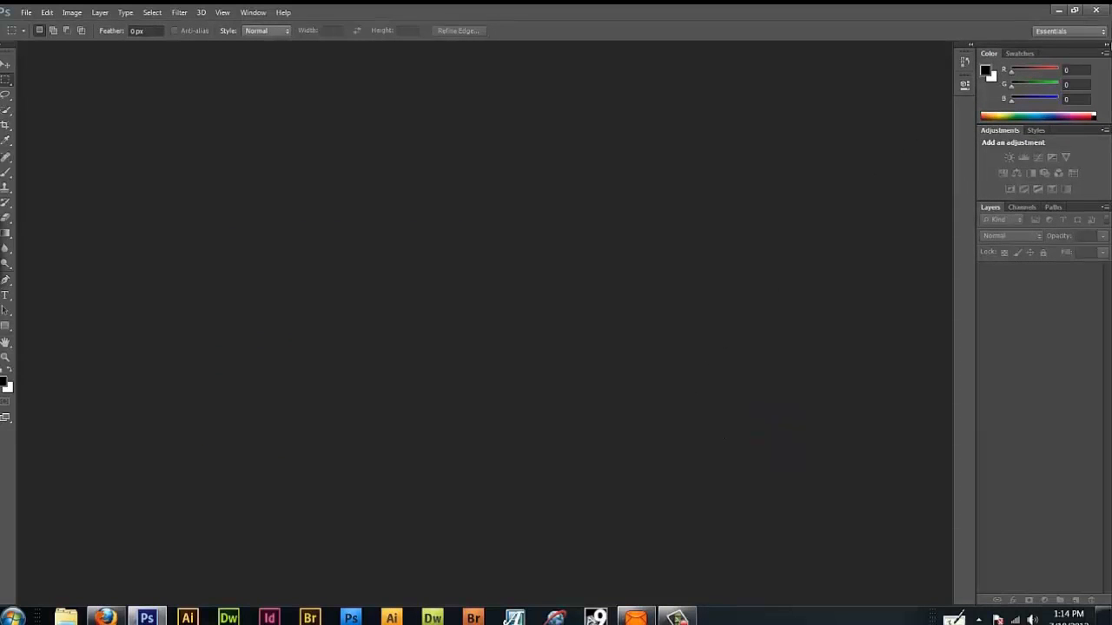
left_click(1070, 32)
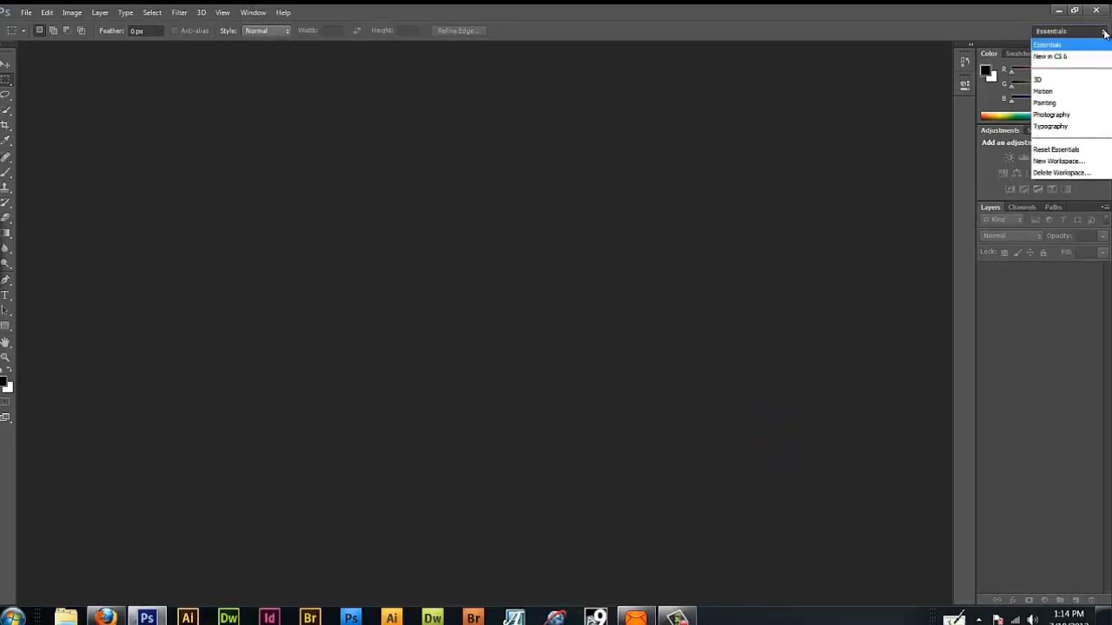
left_click(1070, 31)
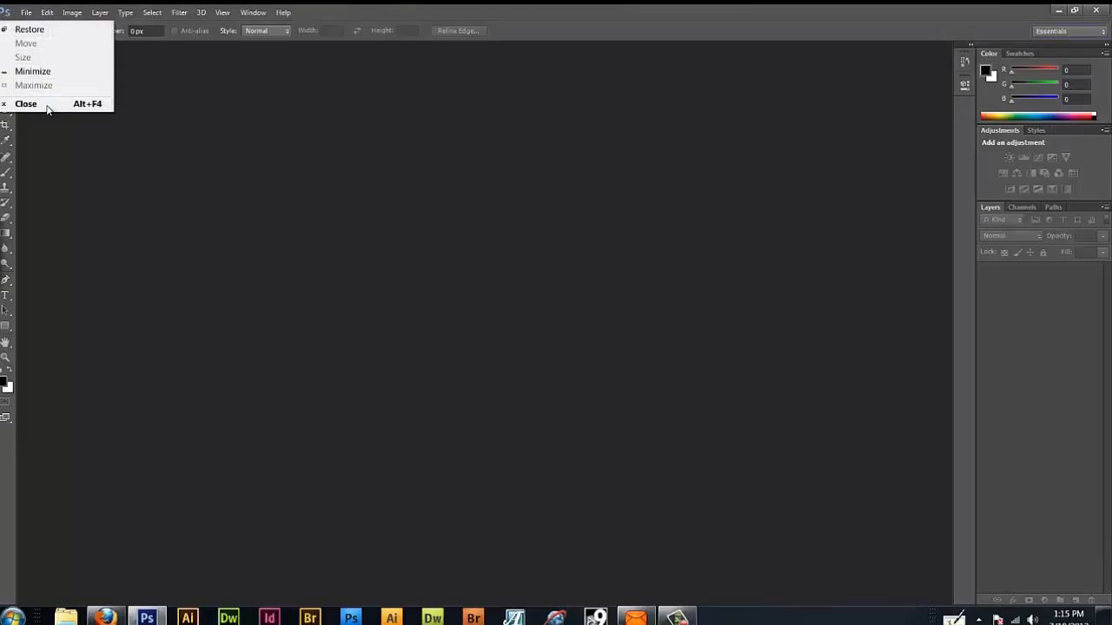
Close Photoshop and relaunch it from the taskbar icon.
left_click(25, 104)
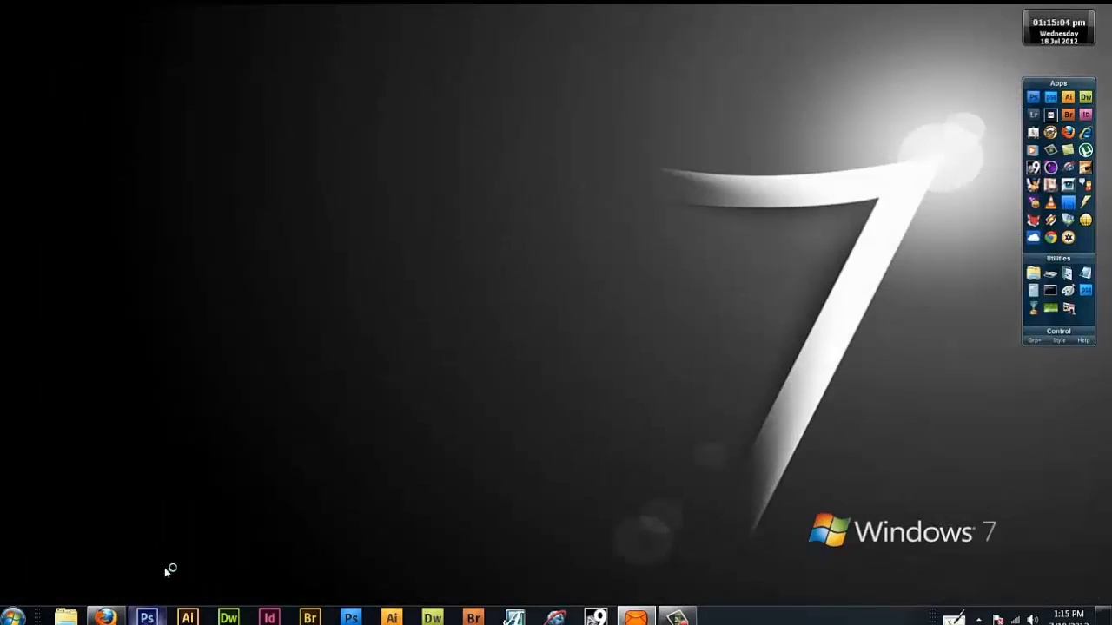
left_click(146, 619)
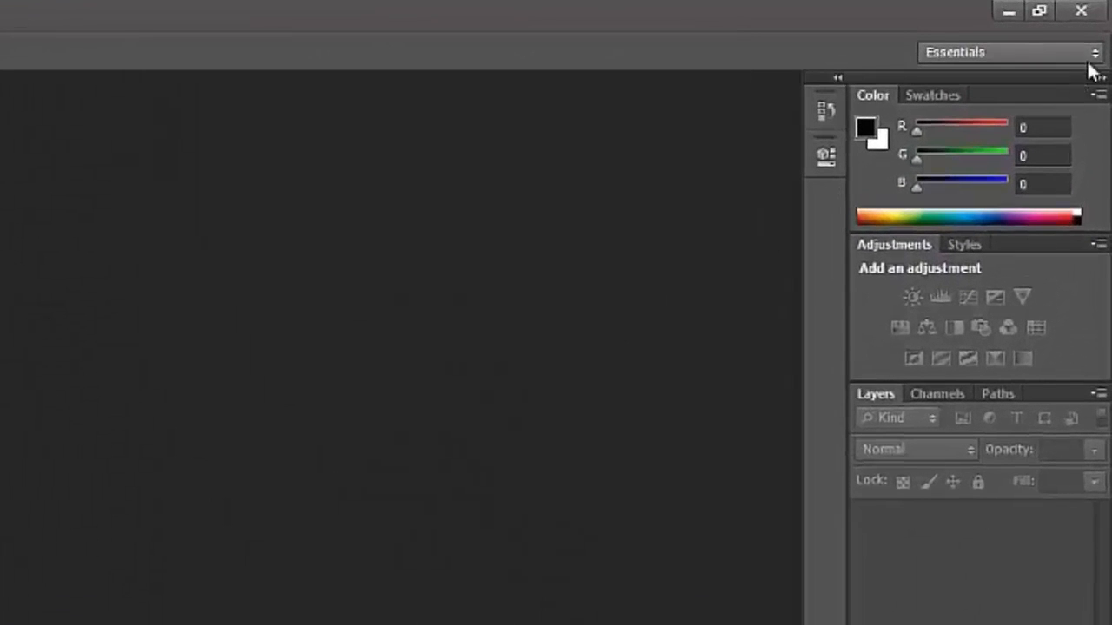
mouse_move(1098, 69)
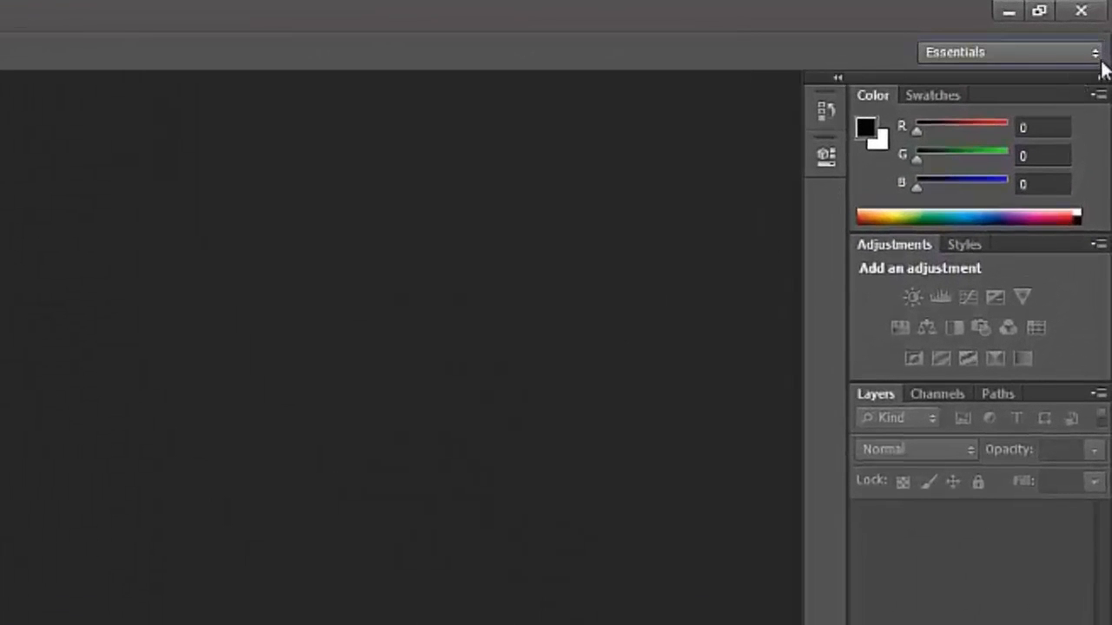
Choose Wedding Album Cafe from the workspace switcher to apply it.
left_click(1007, 52)
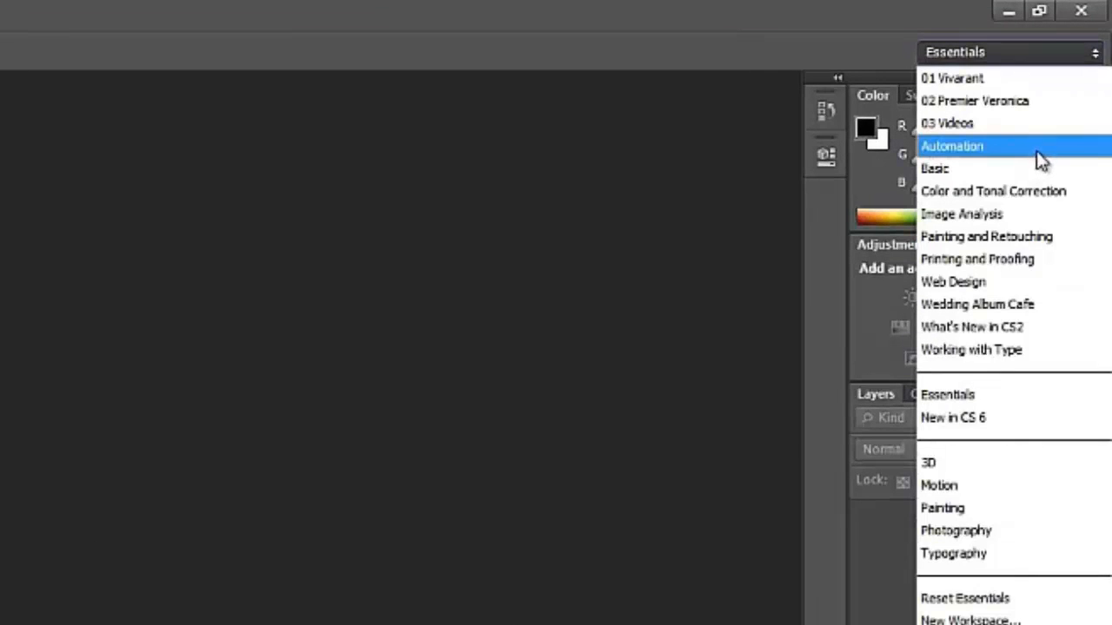
mouse_move(1043, 154)
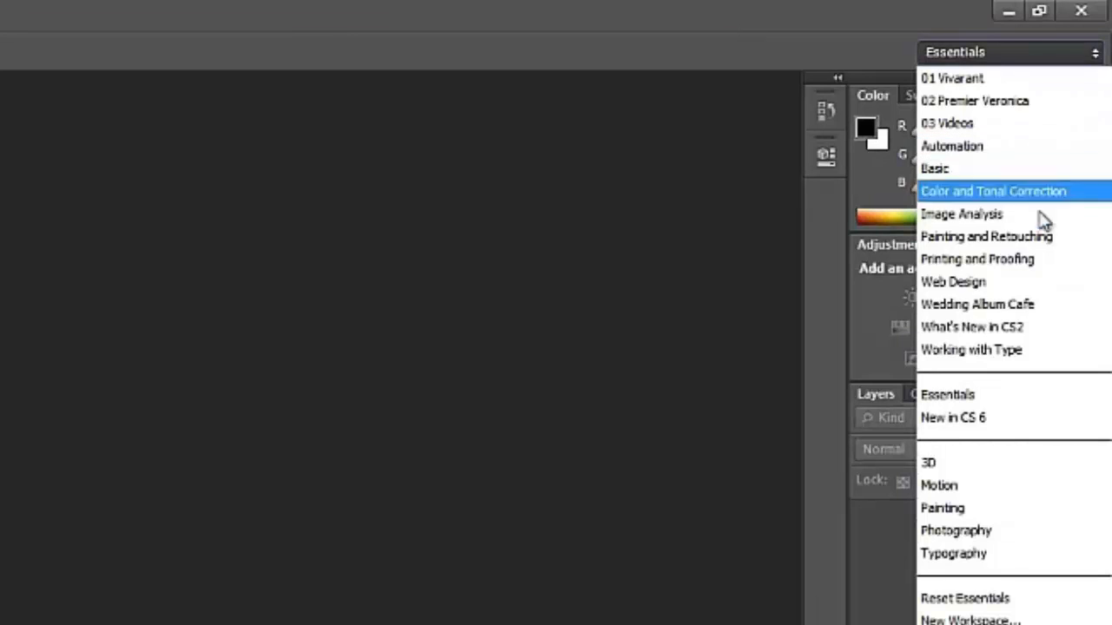
left_click(977, 304)
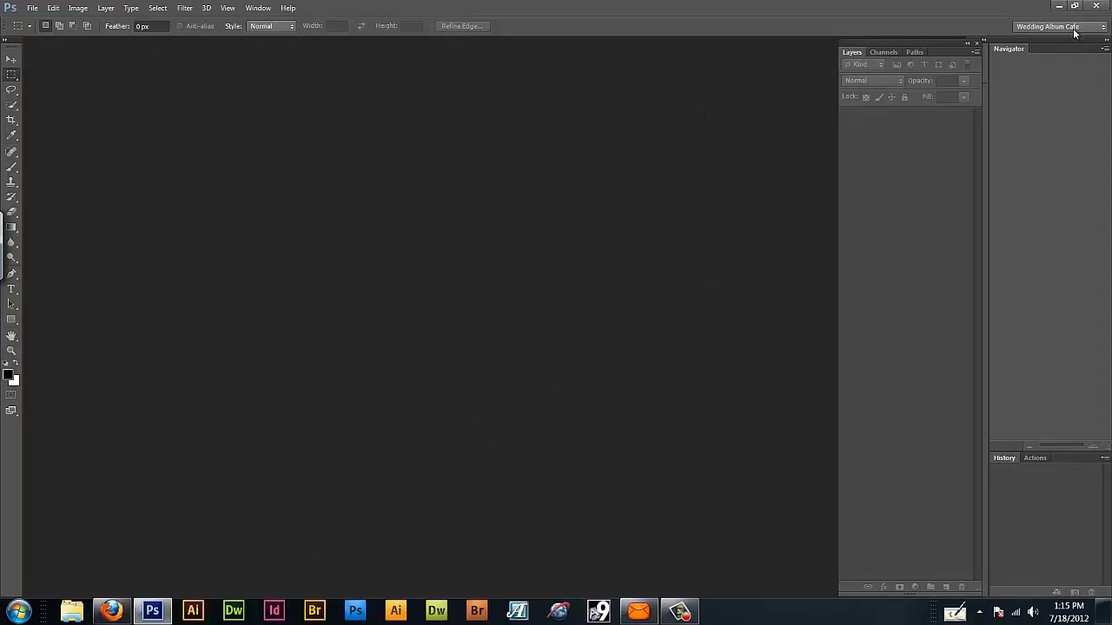
mouse_move(1070, 37)
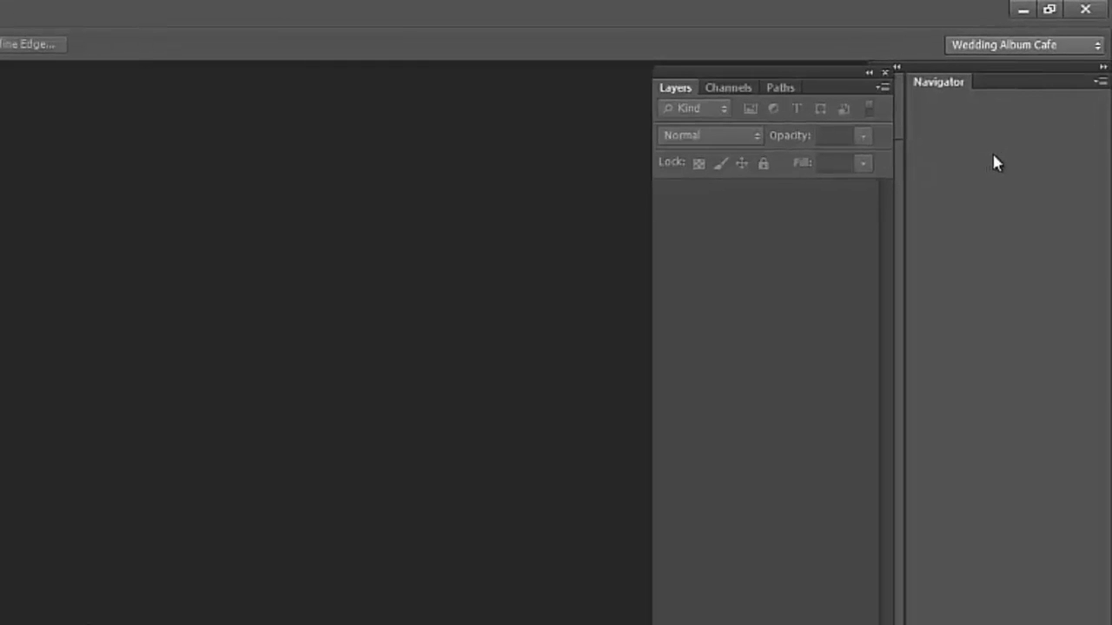
mouse_move(801, 183)
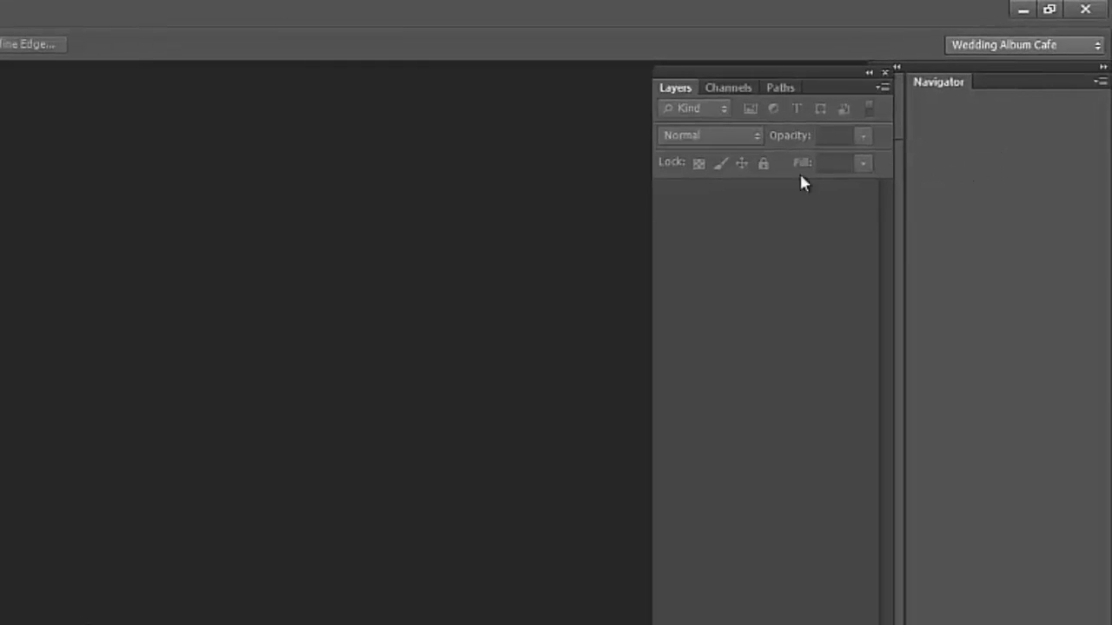
mouse_move(733, 120)
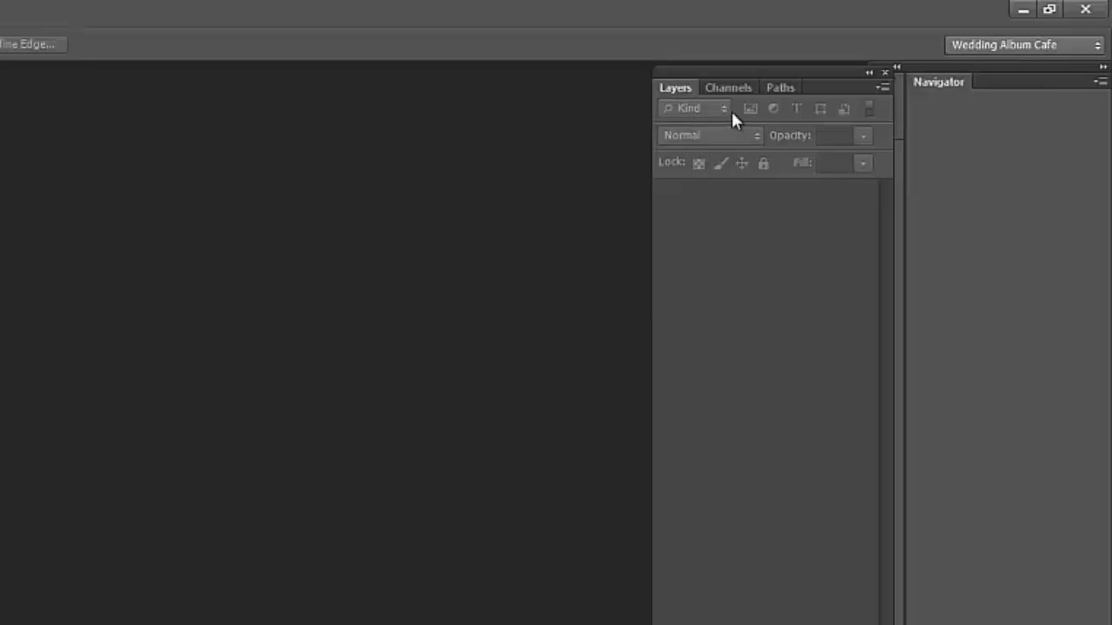
mouse_move(714, 125)
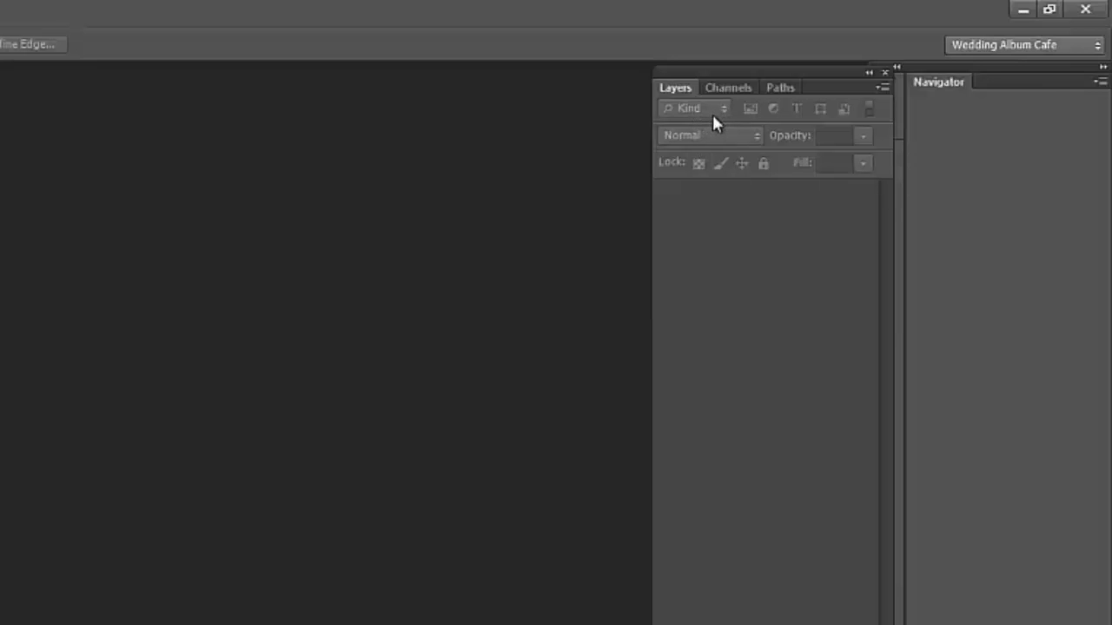
mouse_move(722, 135)
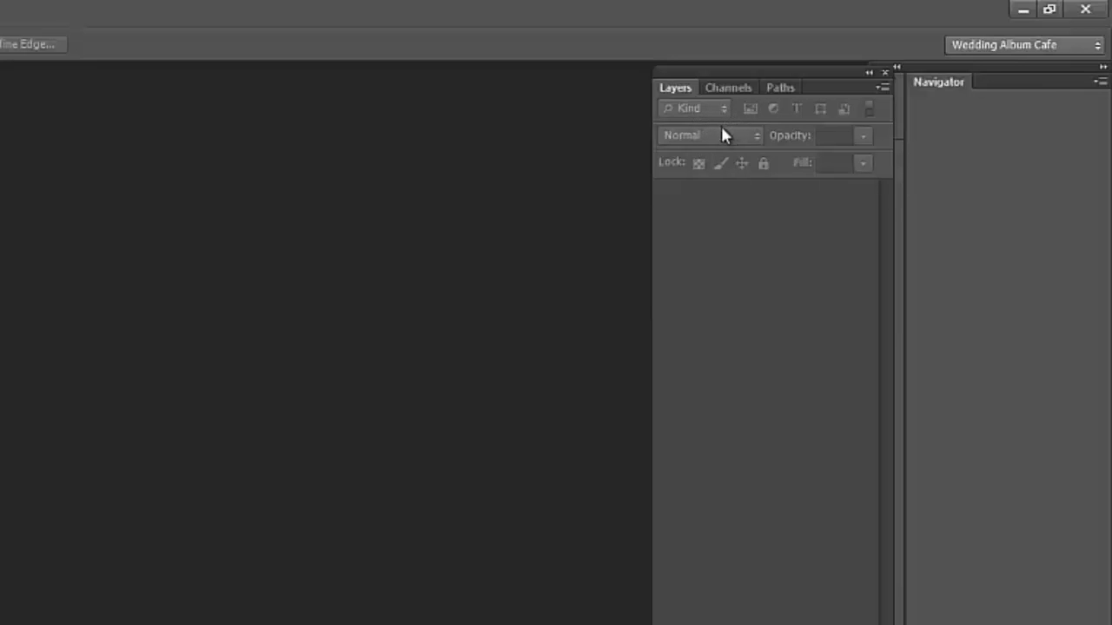
mouse_move(716, 131)
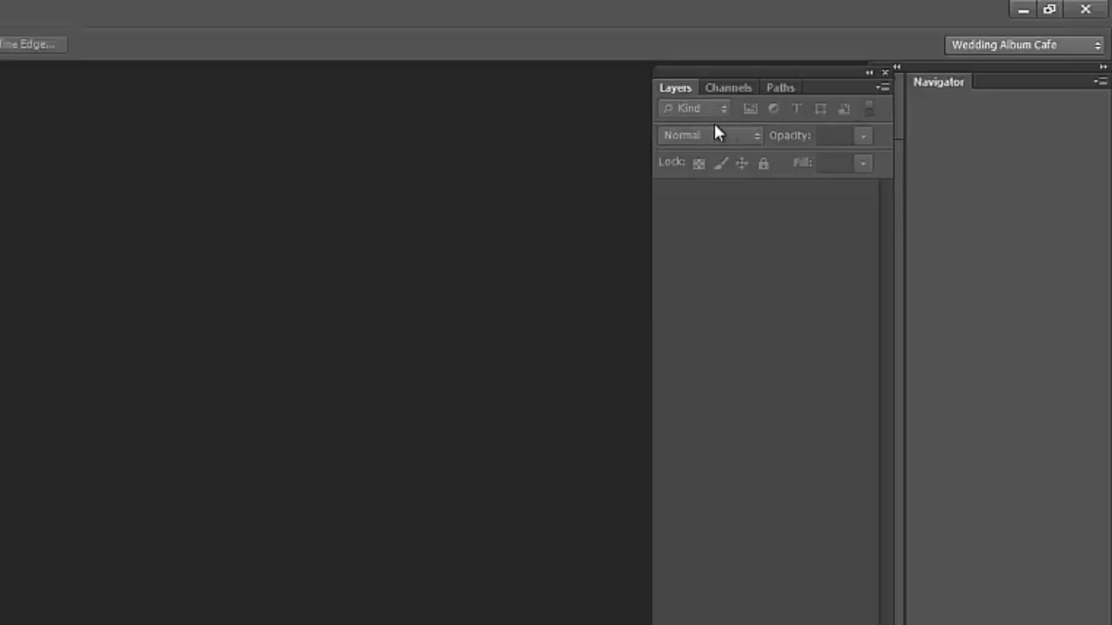
mouse_move(745, 163)
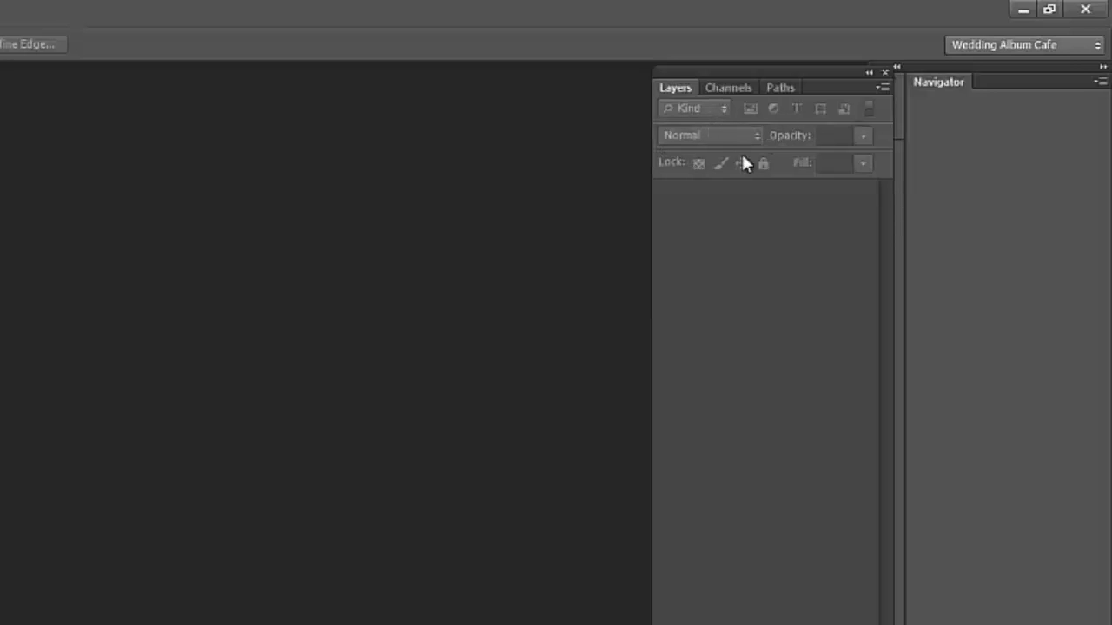
mouse_move(664, 212)
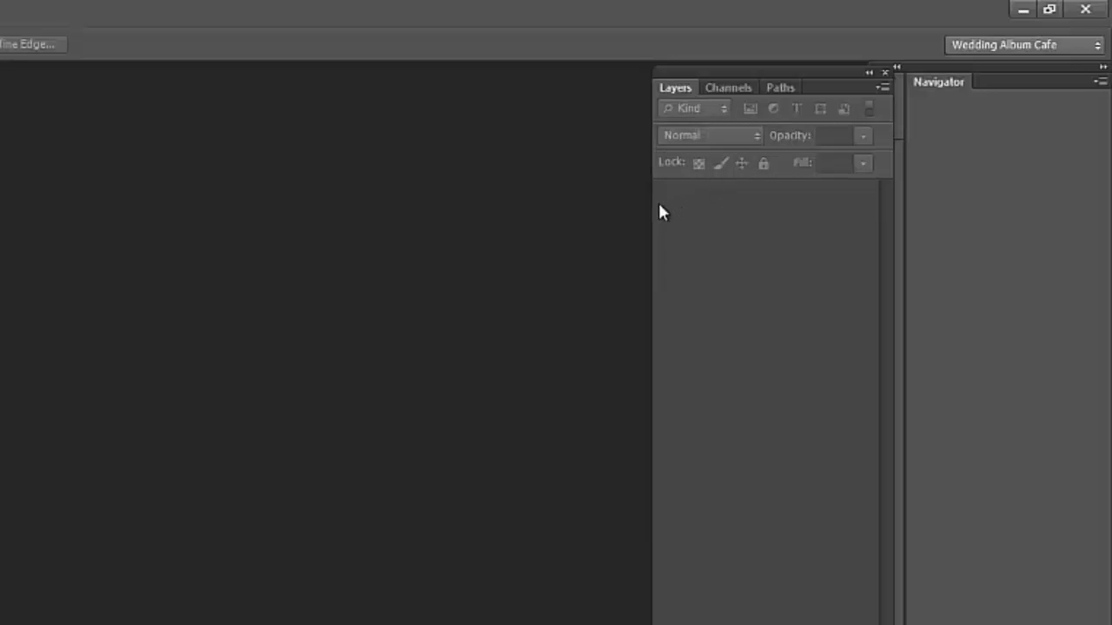
mouse_move(657, 219)
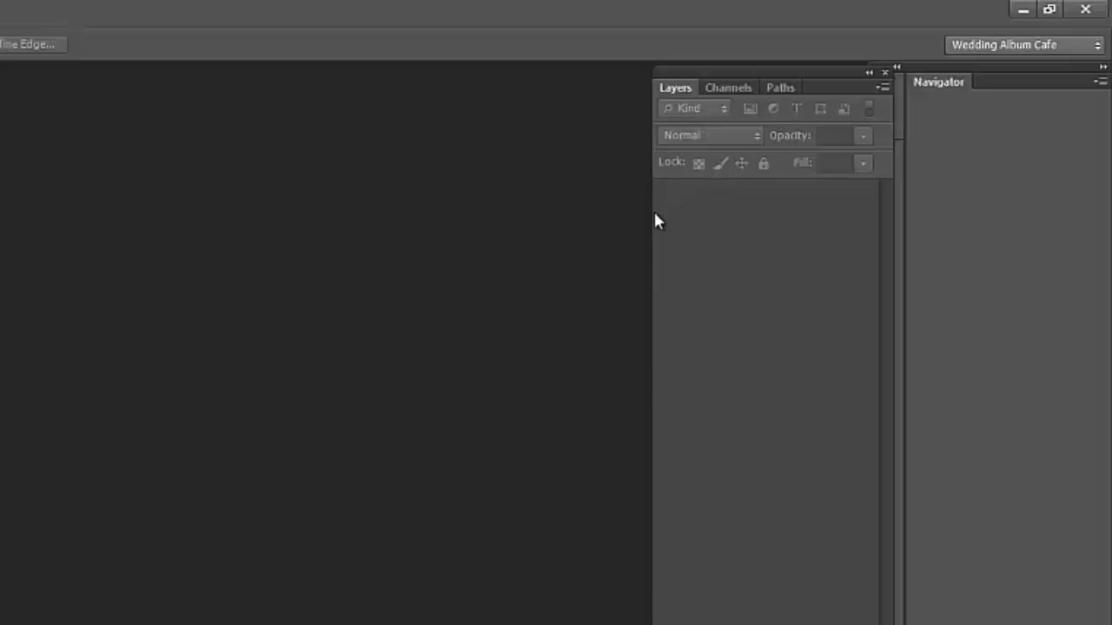
mouse_move(649, 212)
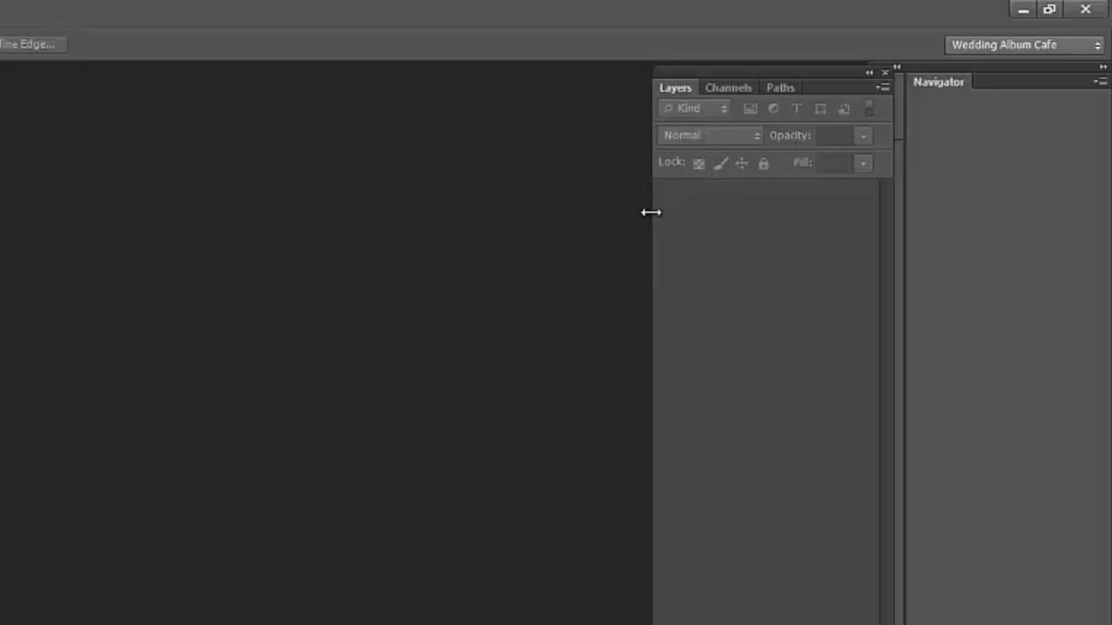
mouse_move(441, 469)
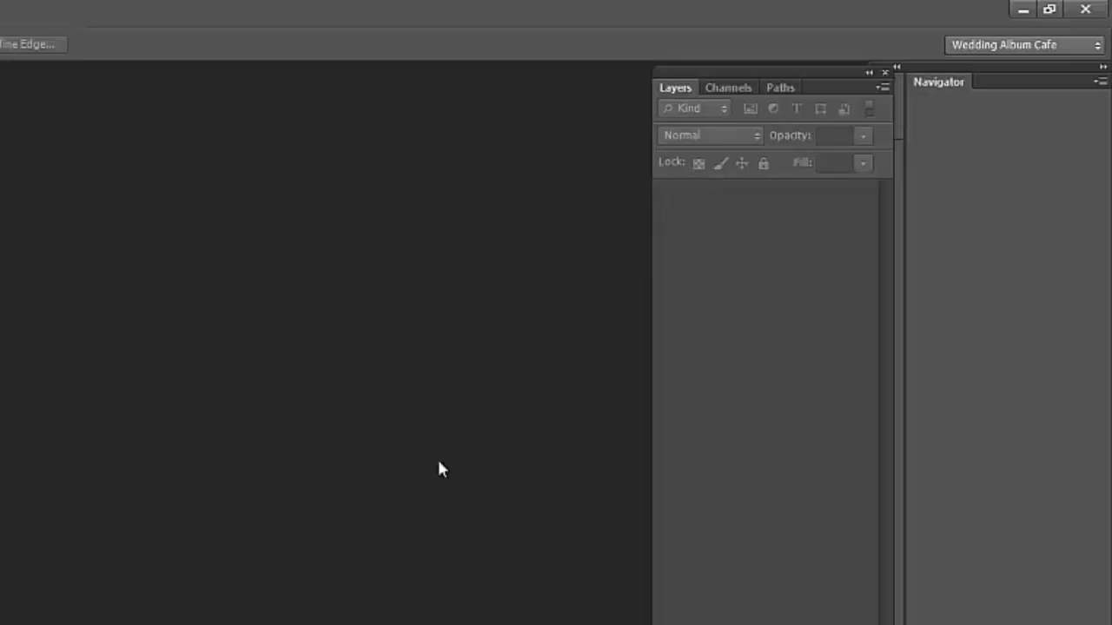
mouse_move(450, 483)
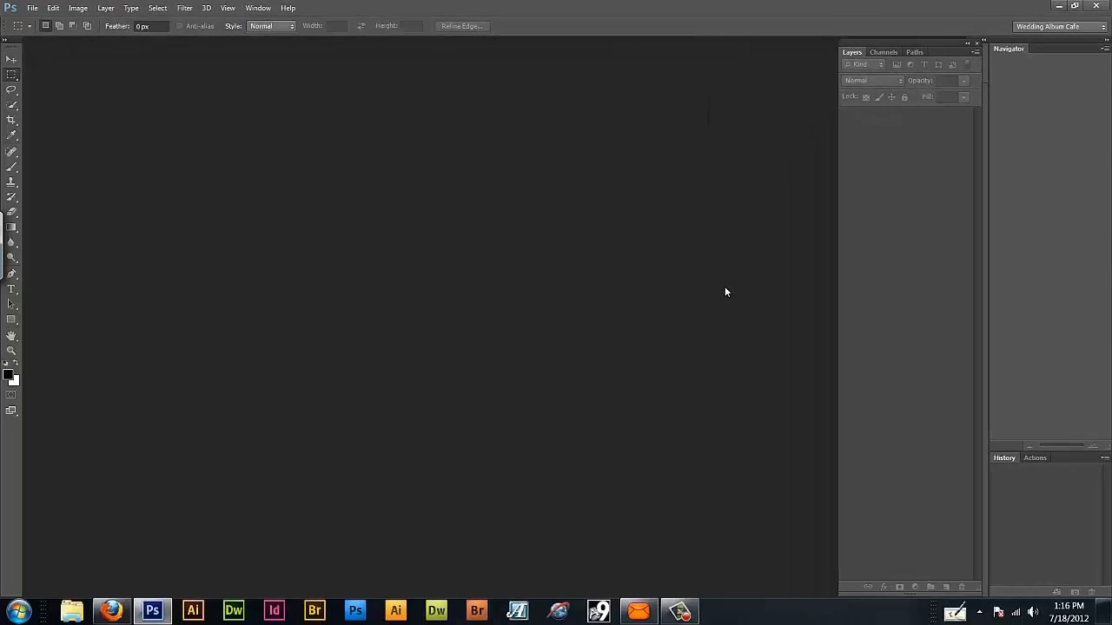
mouse_move(735, 290)
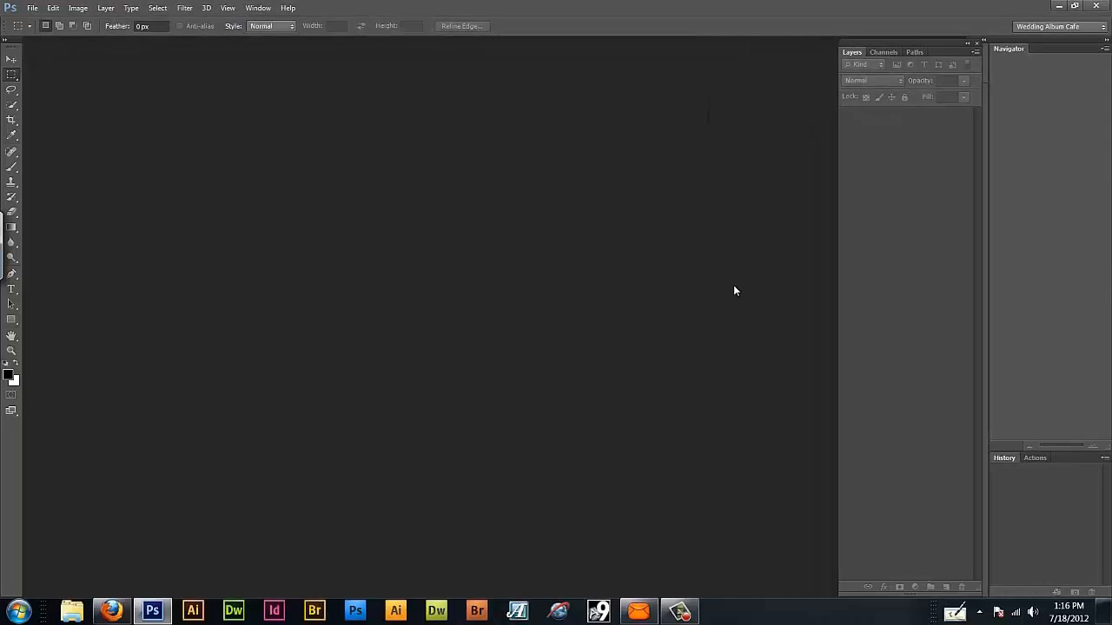
mouse_move(729, 292)
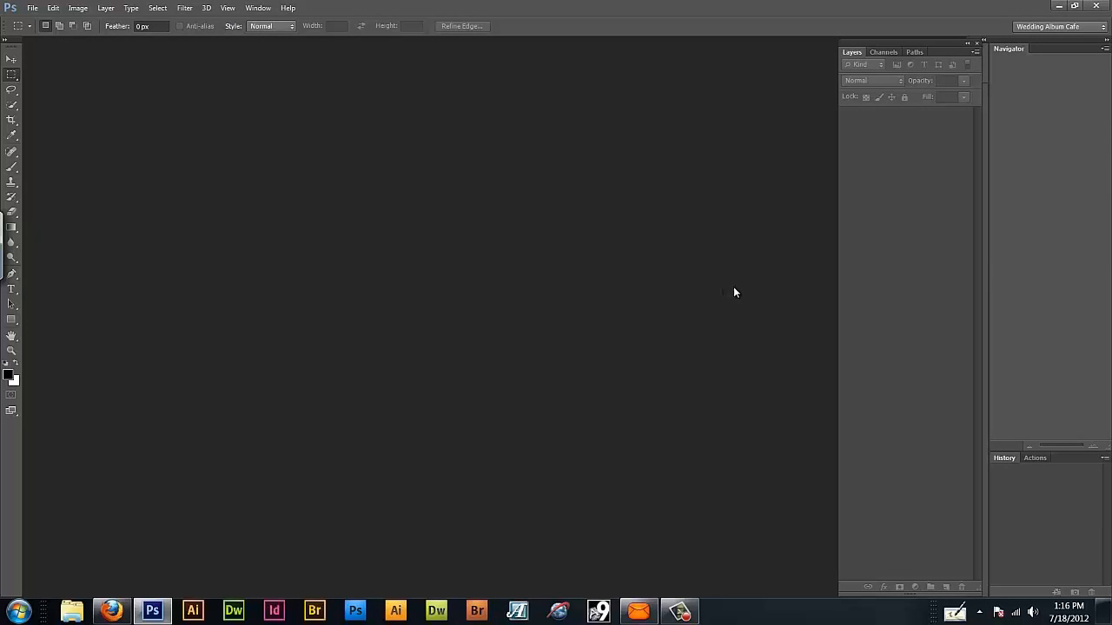
mouse_move(725, 295)
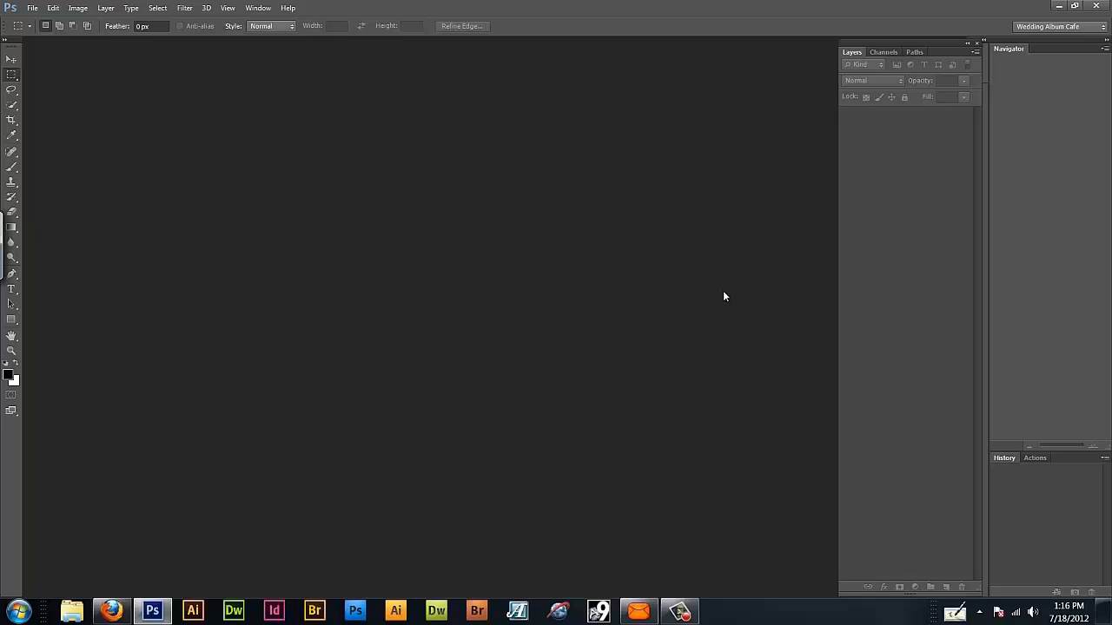
mouse_move(727, 295)
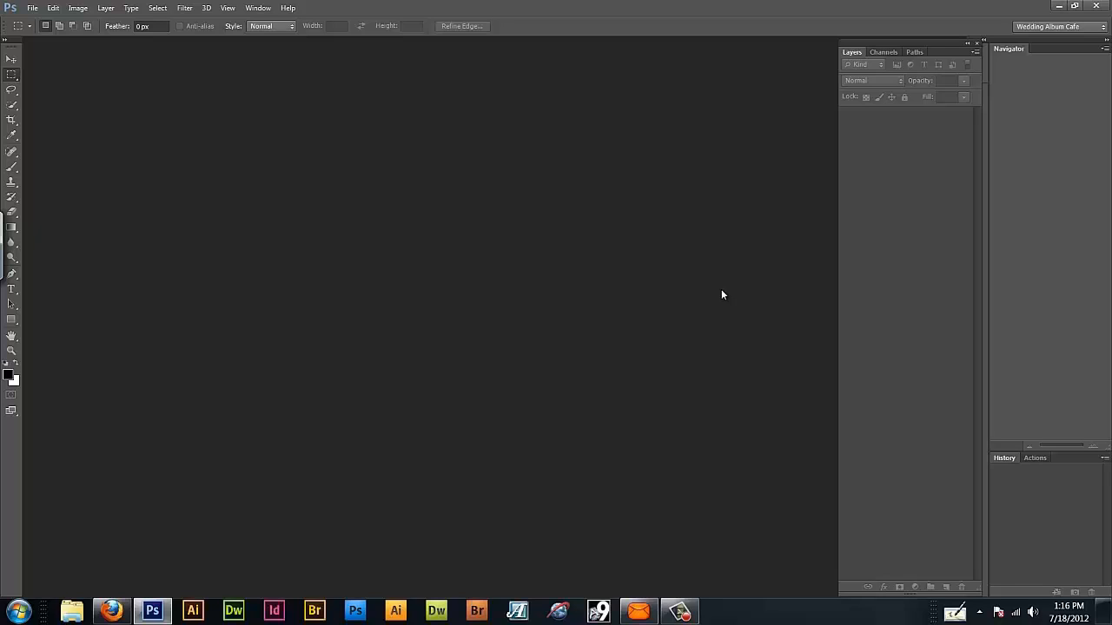
mouse_move(159, 132)
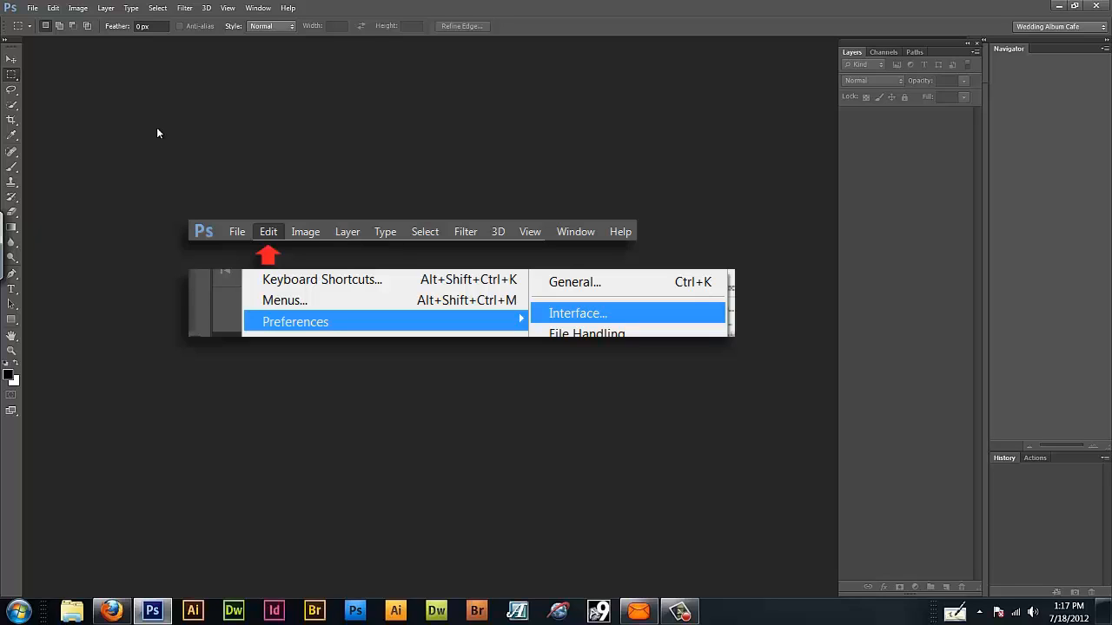
left_click(577, 313)
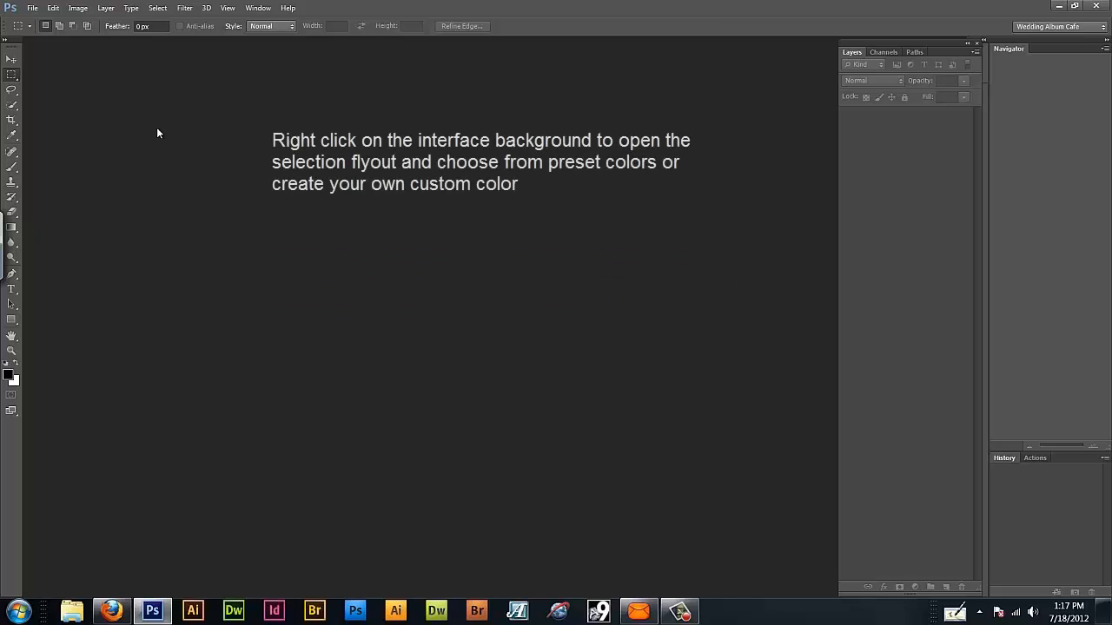
right_click(369, 327)
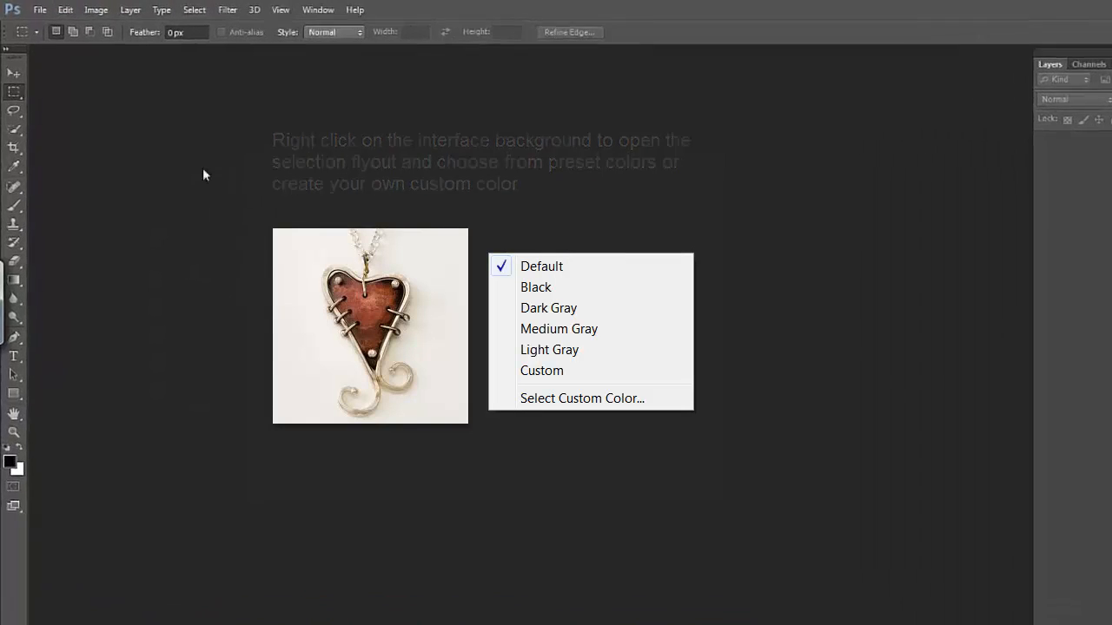
Start Browse in Mini Bridge and launch Bridge so it can browse the Desktop.
left_click(39, 10)
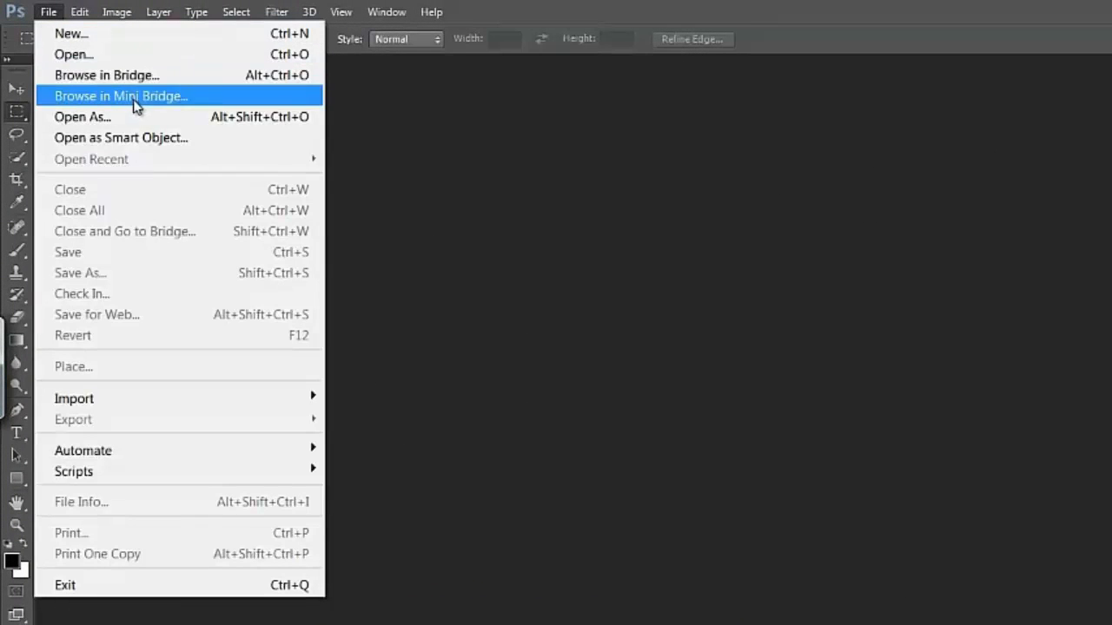
left_click(120, 96)
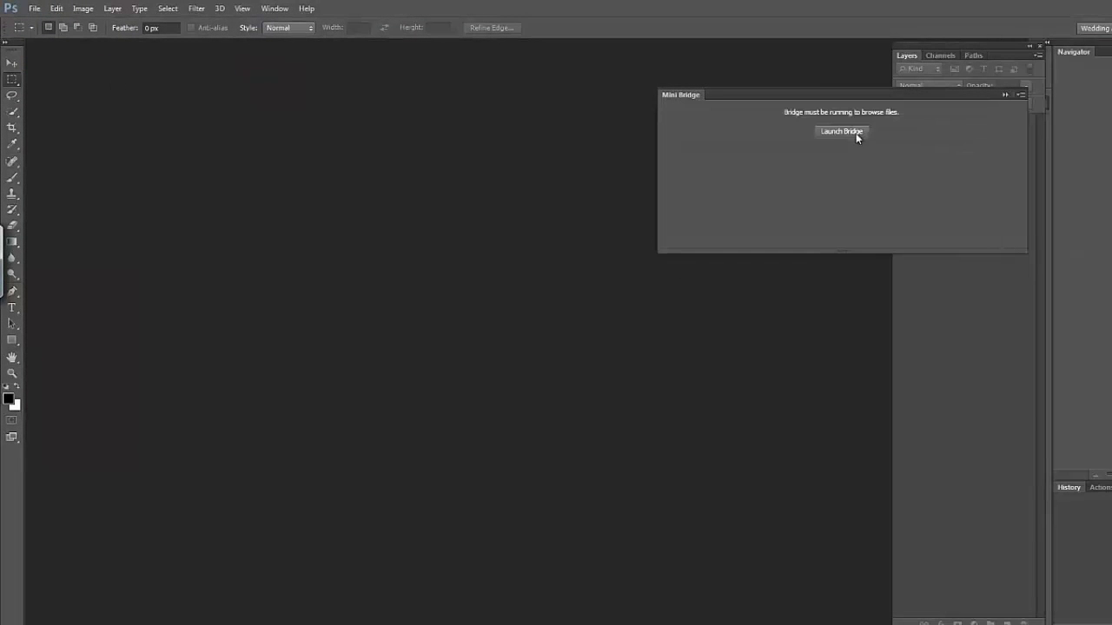
mouse_move(786, 111)
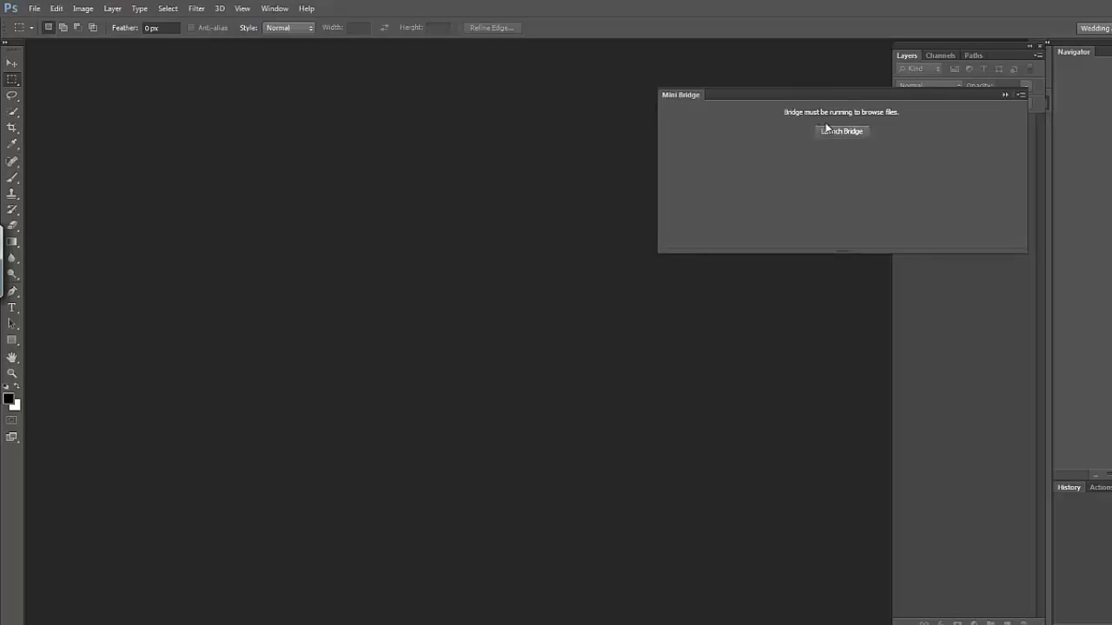
left_click(841, 132)
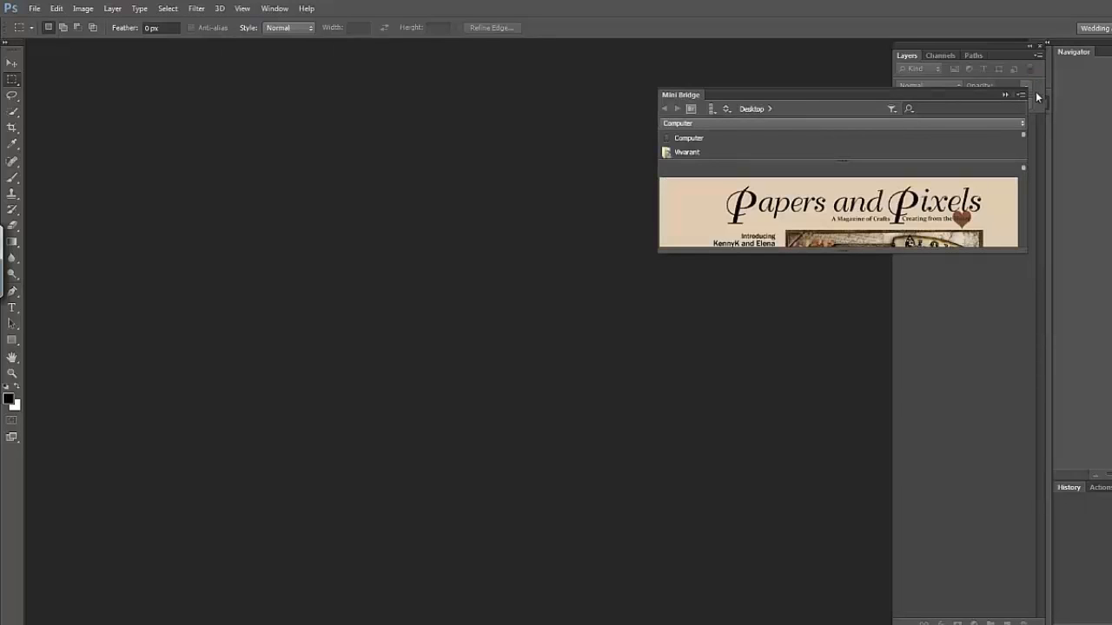
Drag Mini Bridge to dock across the bottom edge and select the heart.jpg thumbnail.
left_click_drag(681, 94, 618, 163)
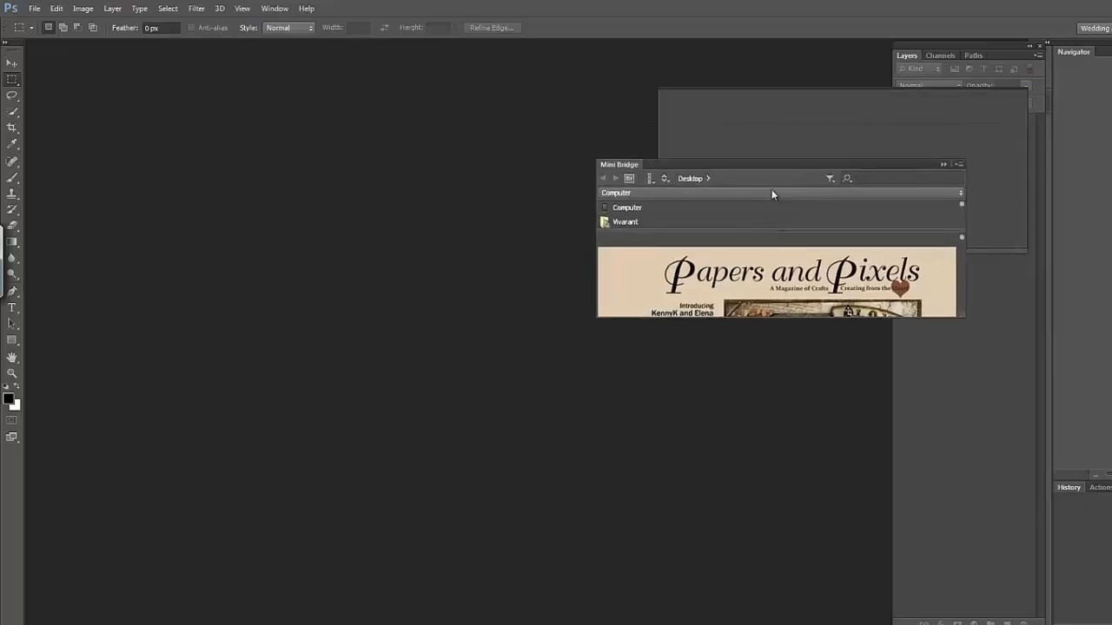
left_click_drag(619, 164, 49, 481)
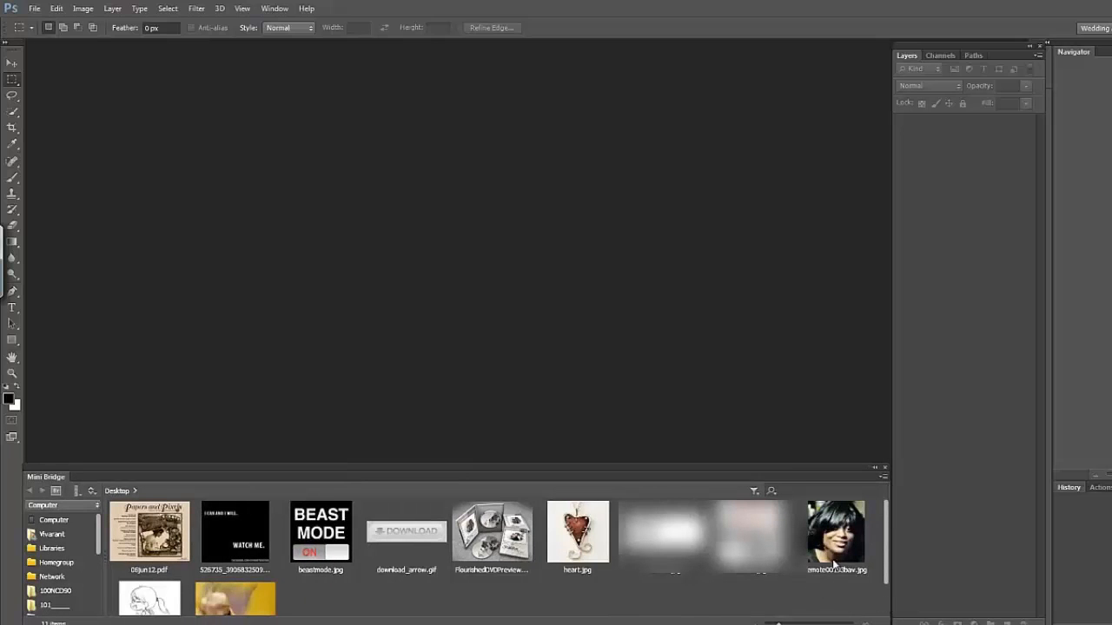
mouse_move(646, 594)
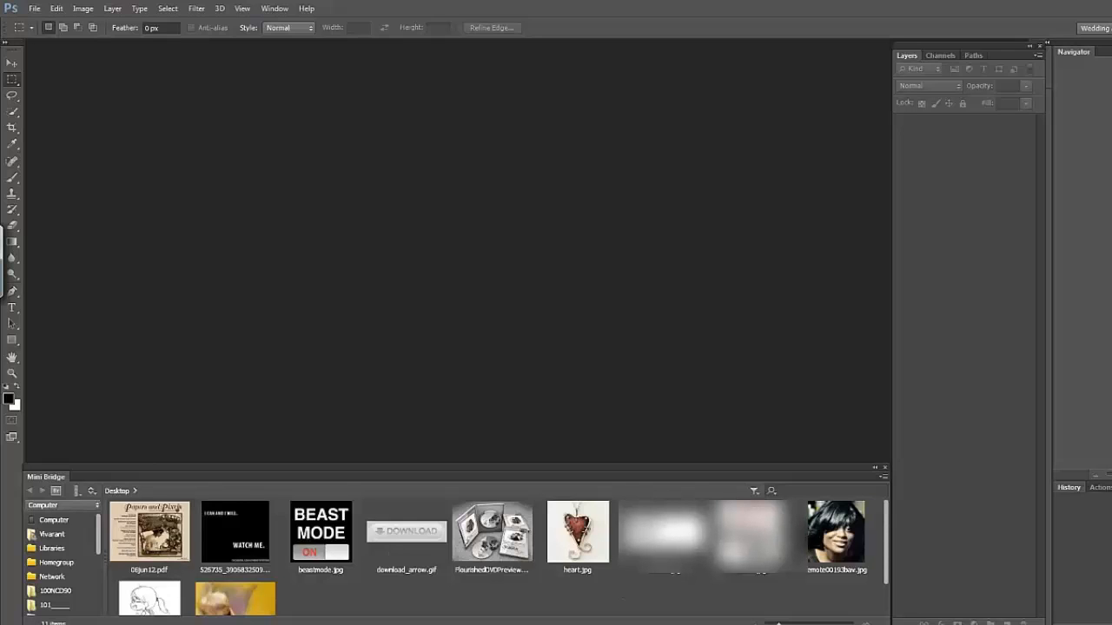
left_click(577, 531)
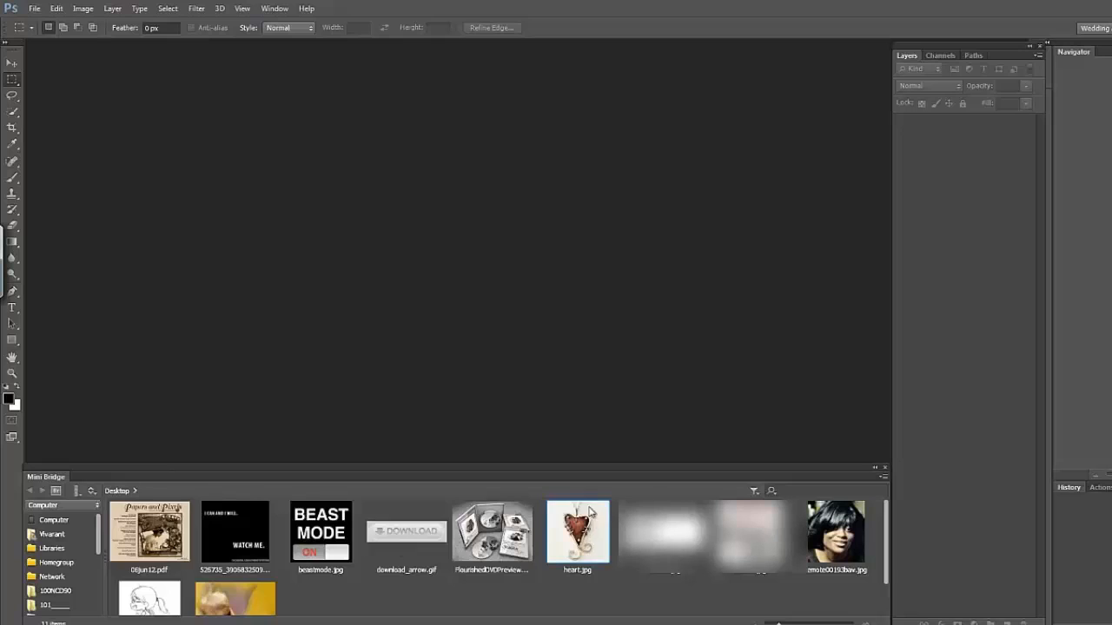
mouse_move(645, 275)
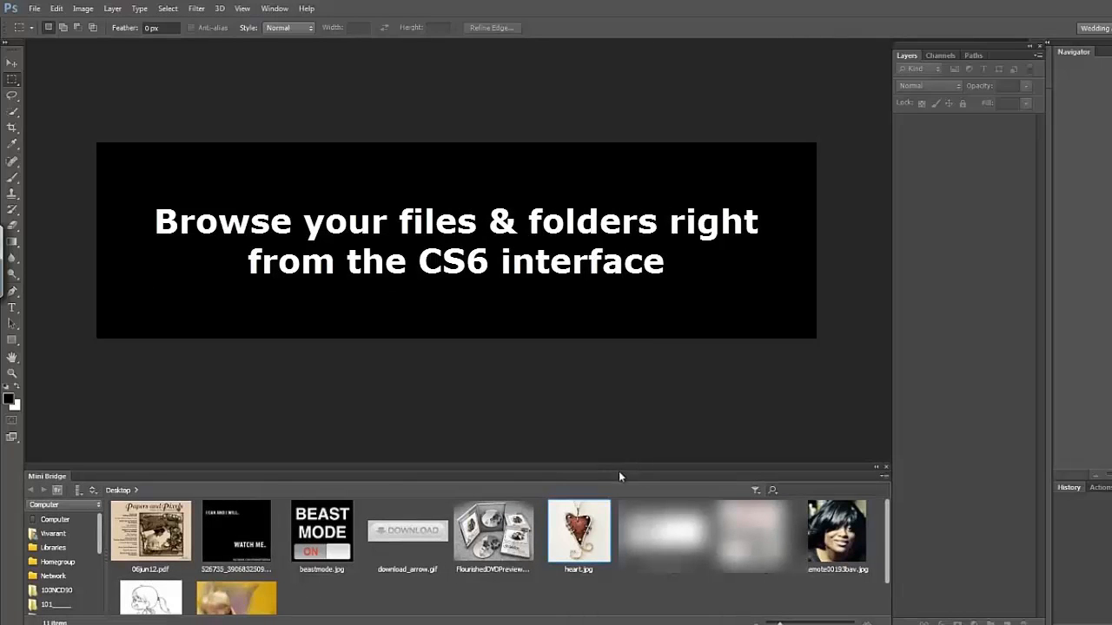
mouse_move(240, 537)
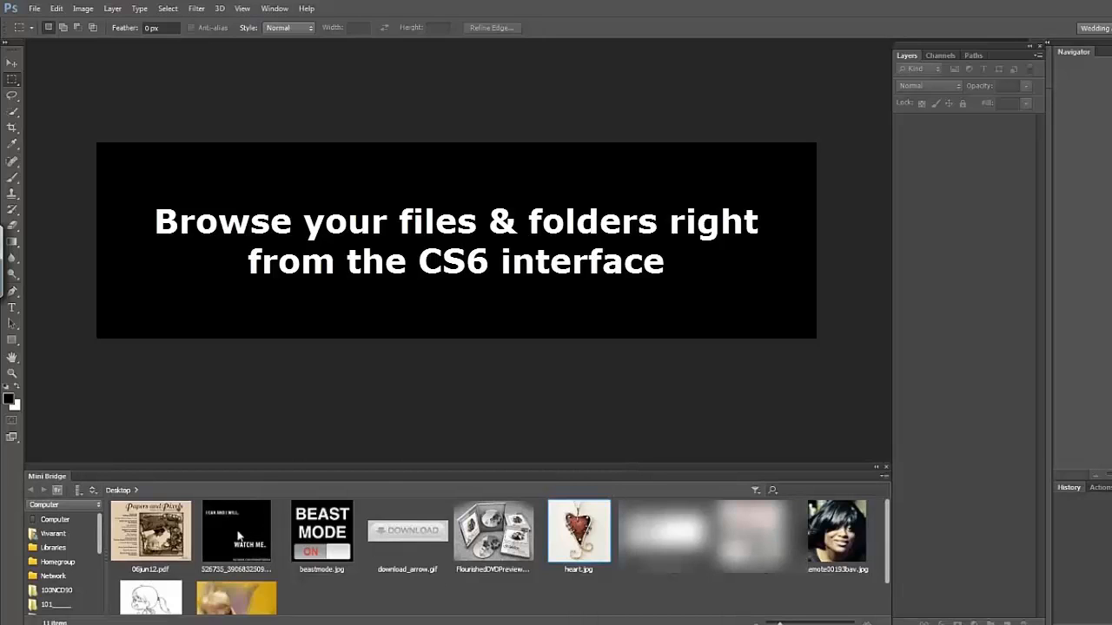
mouse_move(260, 517)
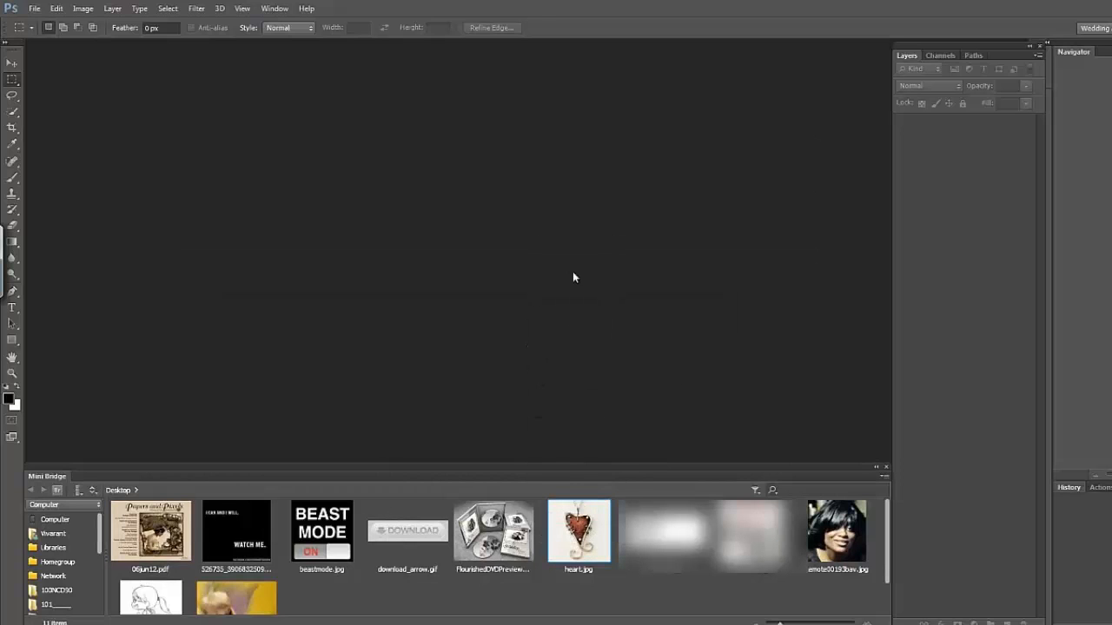
Open heart.jpg from the Mini Bridge thumbnails as a document.
double_click(578, 532)
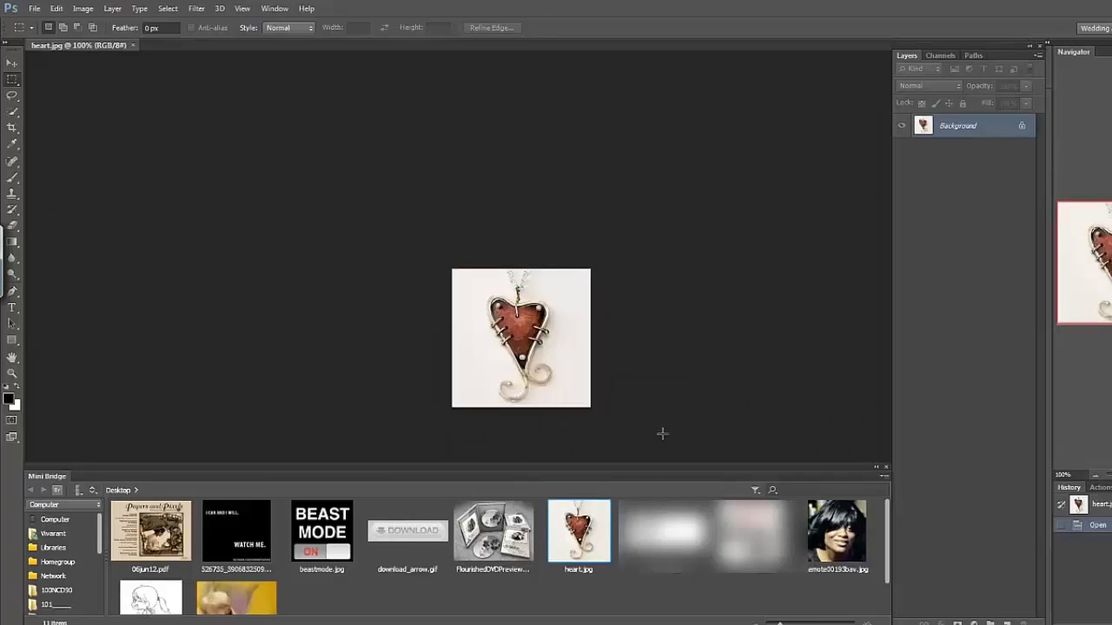
mouse_move(643, 417)
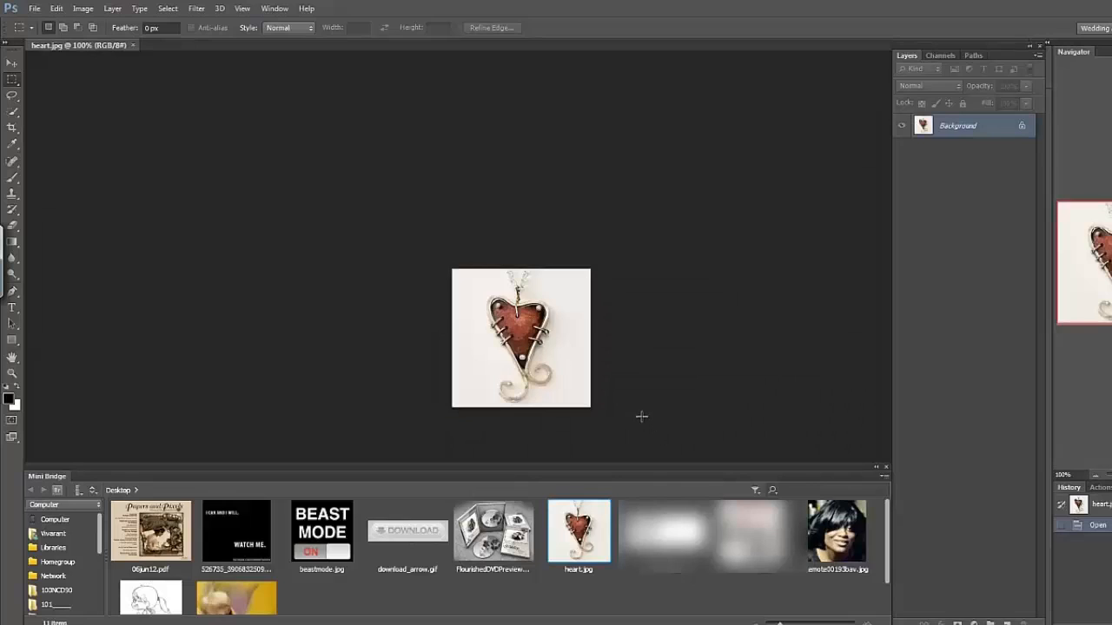
mouse_move(636, 410)
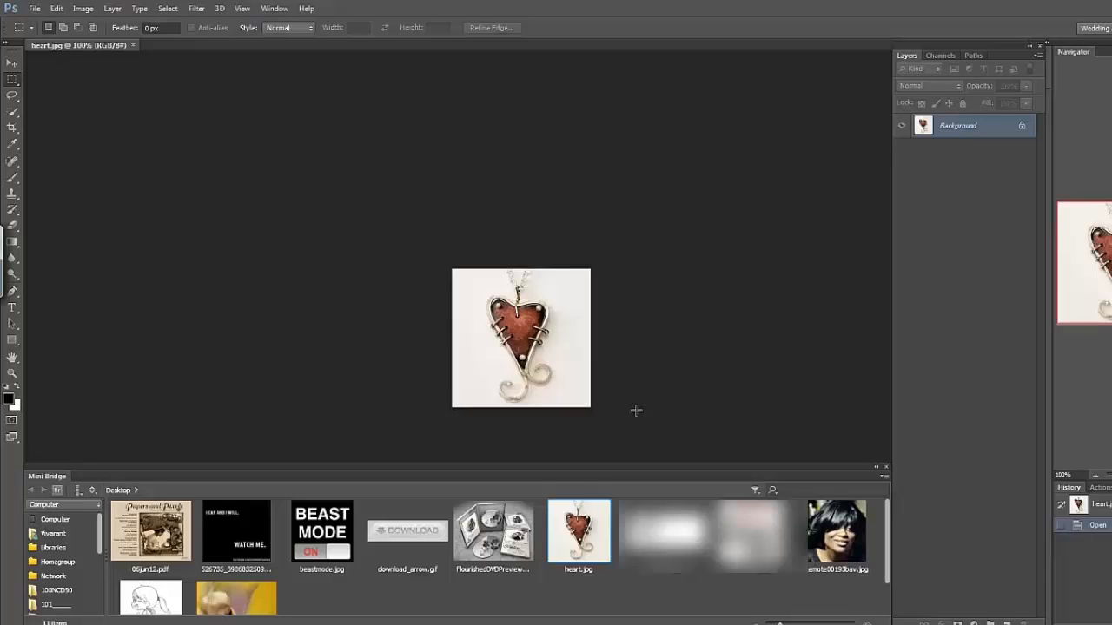
mouse_move(716, 462)
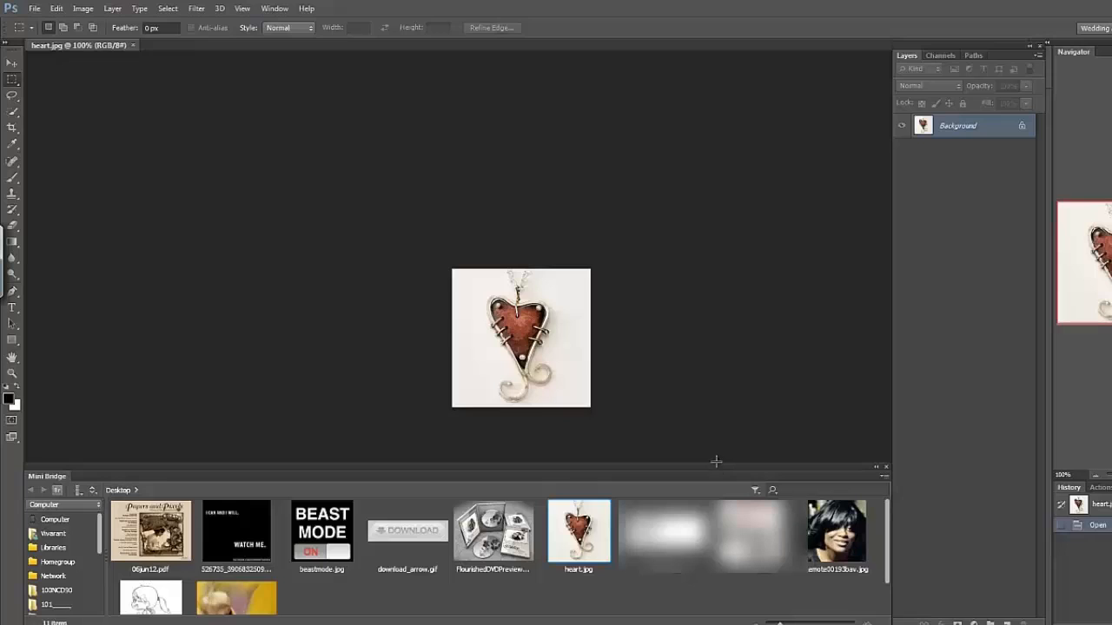
mouse_move(719, 471)
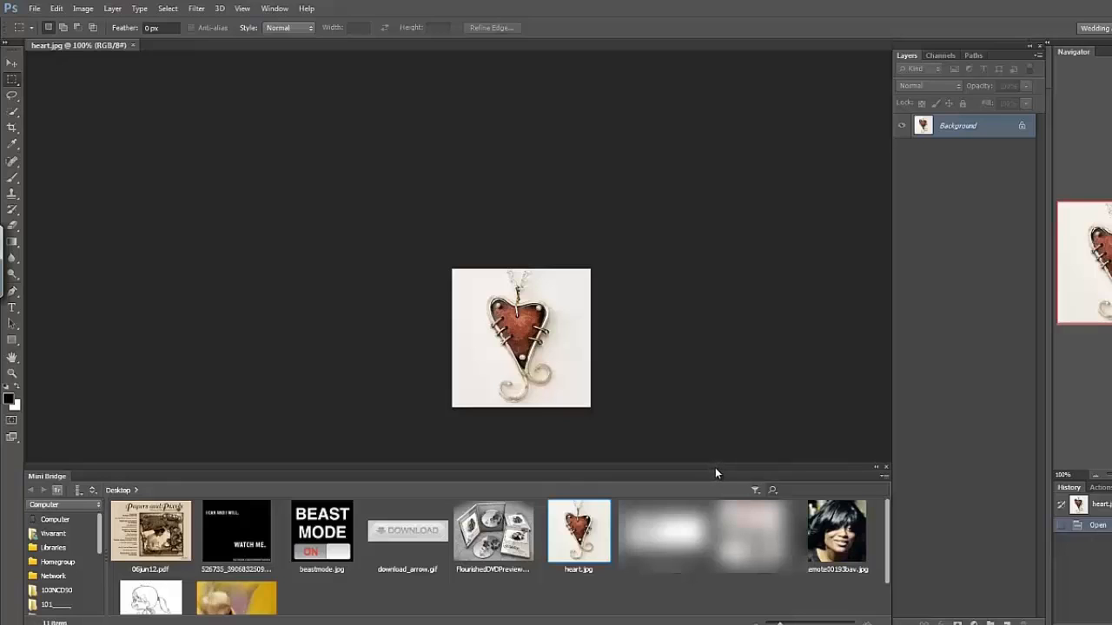
mouse_move(710, 471)
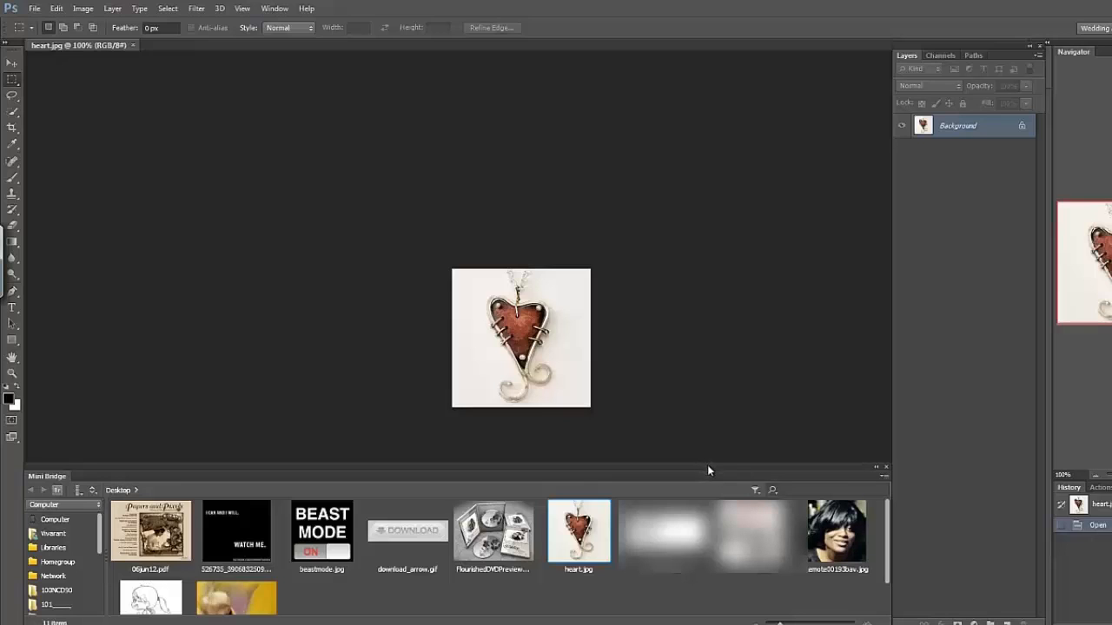
mouse_move(715, 473)
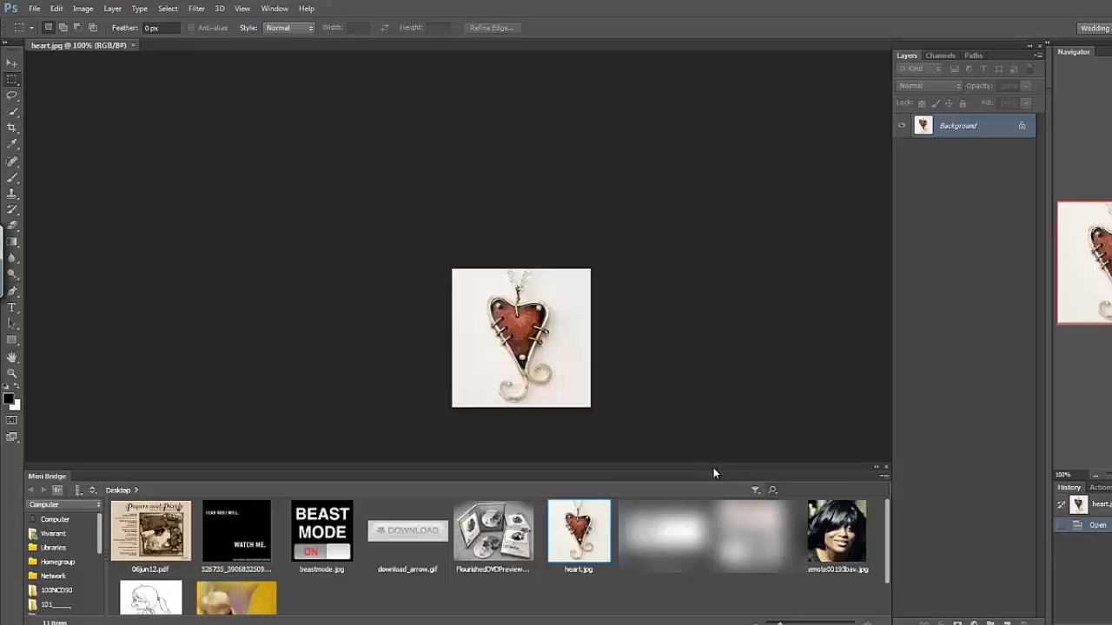
mouse_move(711, 473)
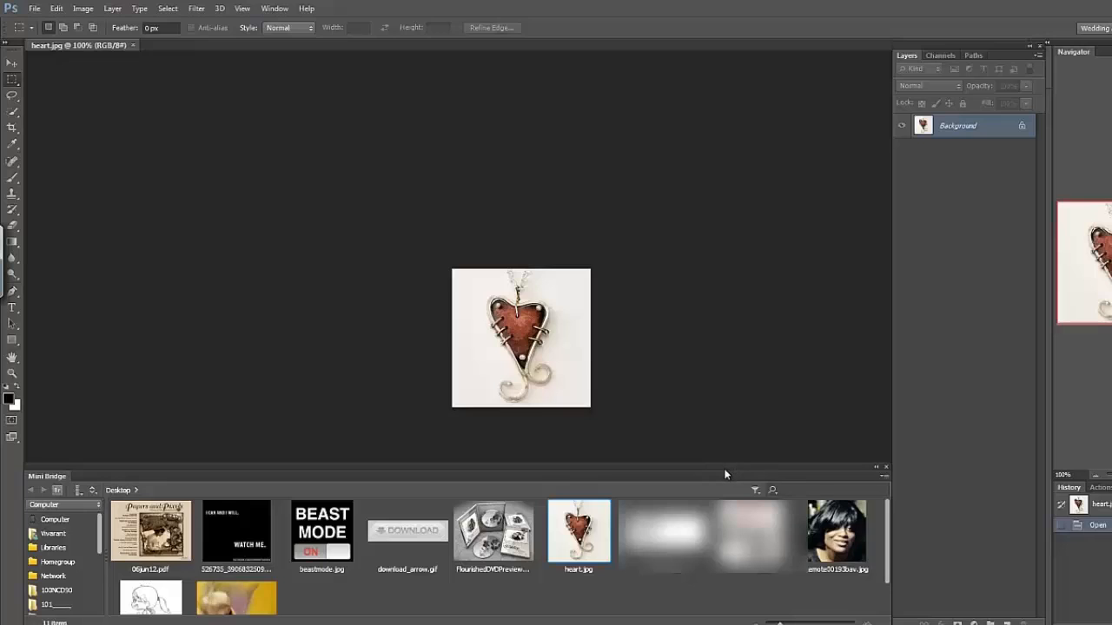
mouse_move(712, 476)
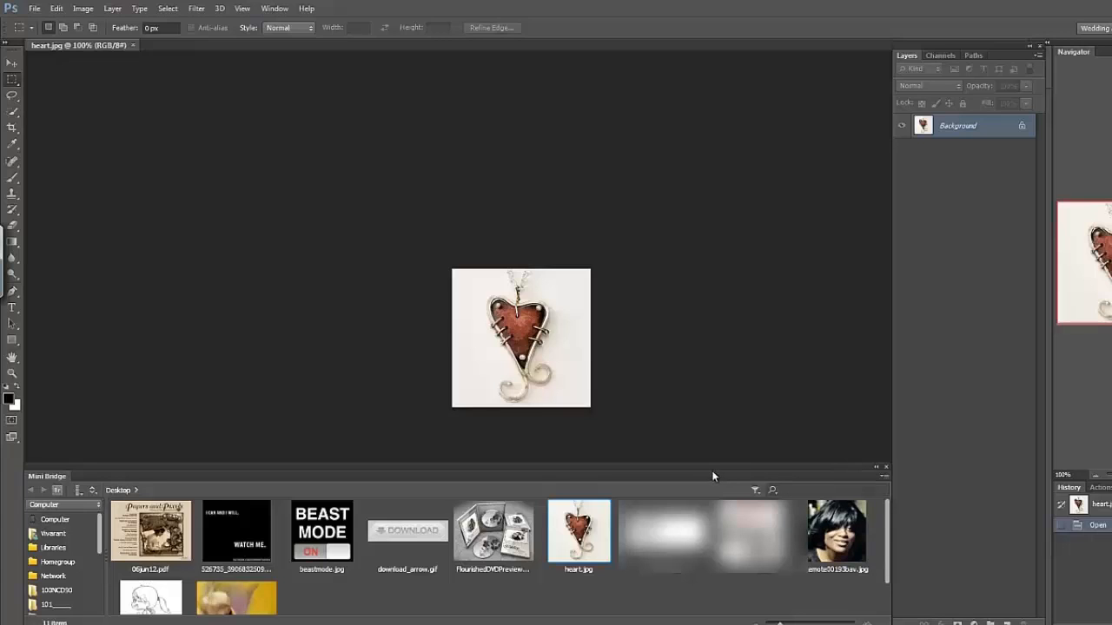
mouse_move(720, 476)
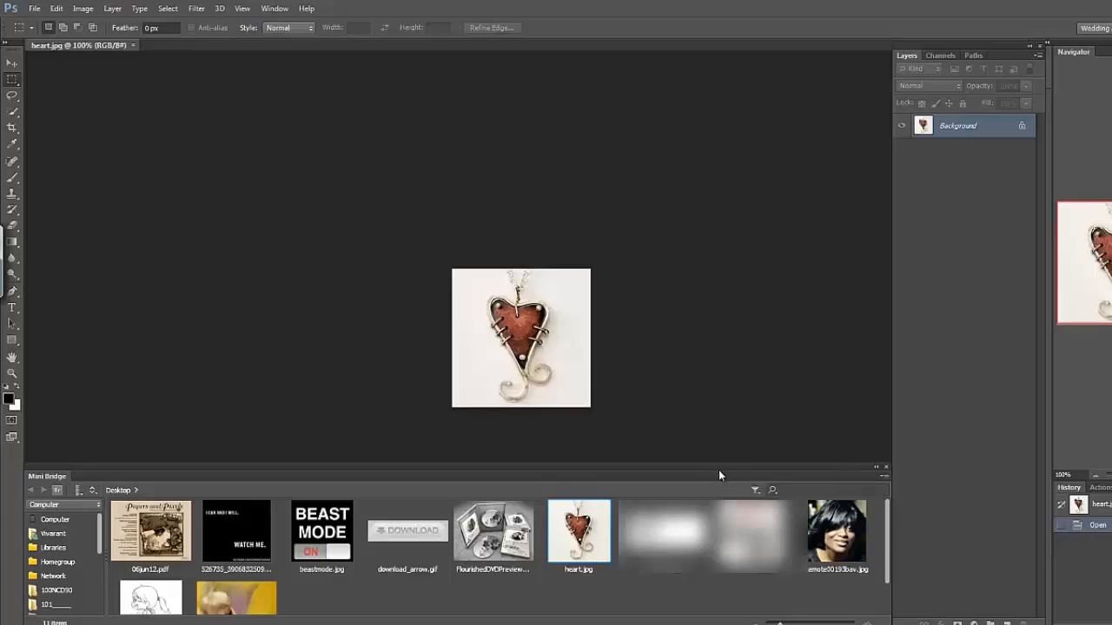